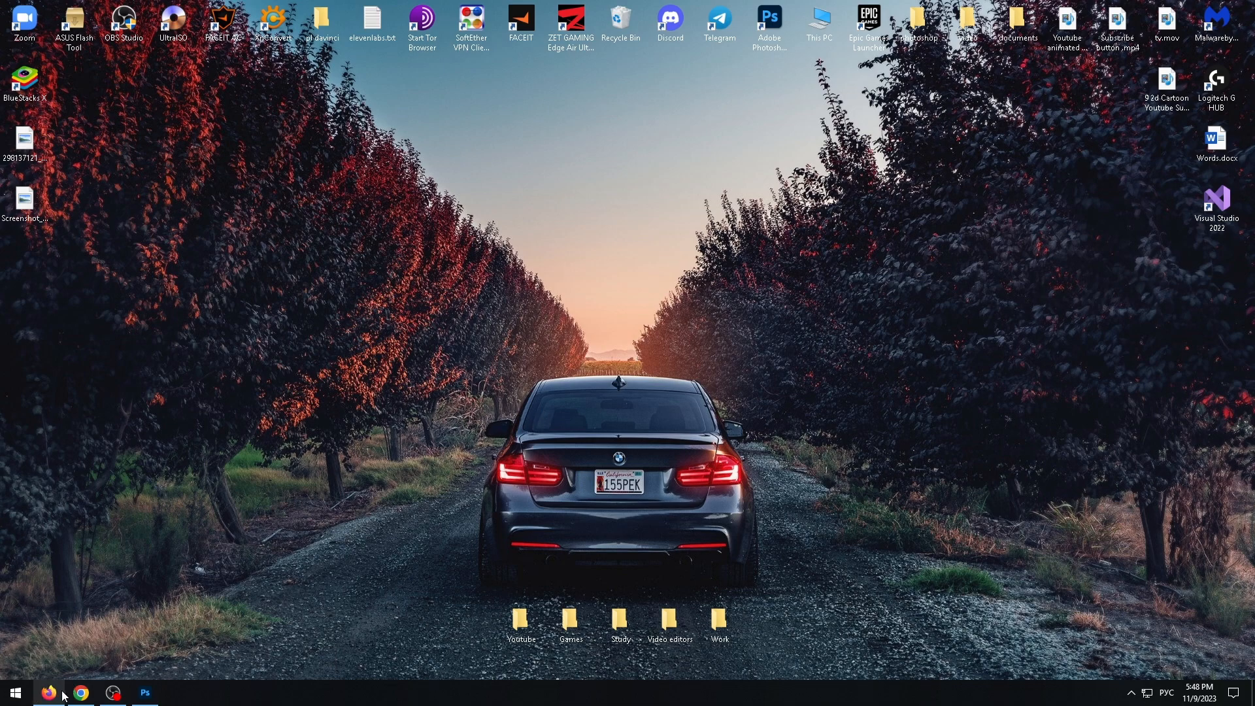
# Step: Search Google for the TikTok LIVE Studio download and start the Windows installer download from tiktok.com
pyautogui.click(48, 692)
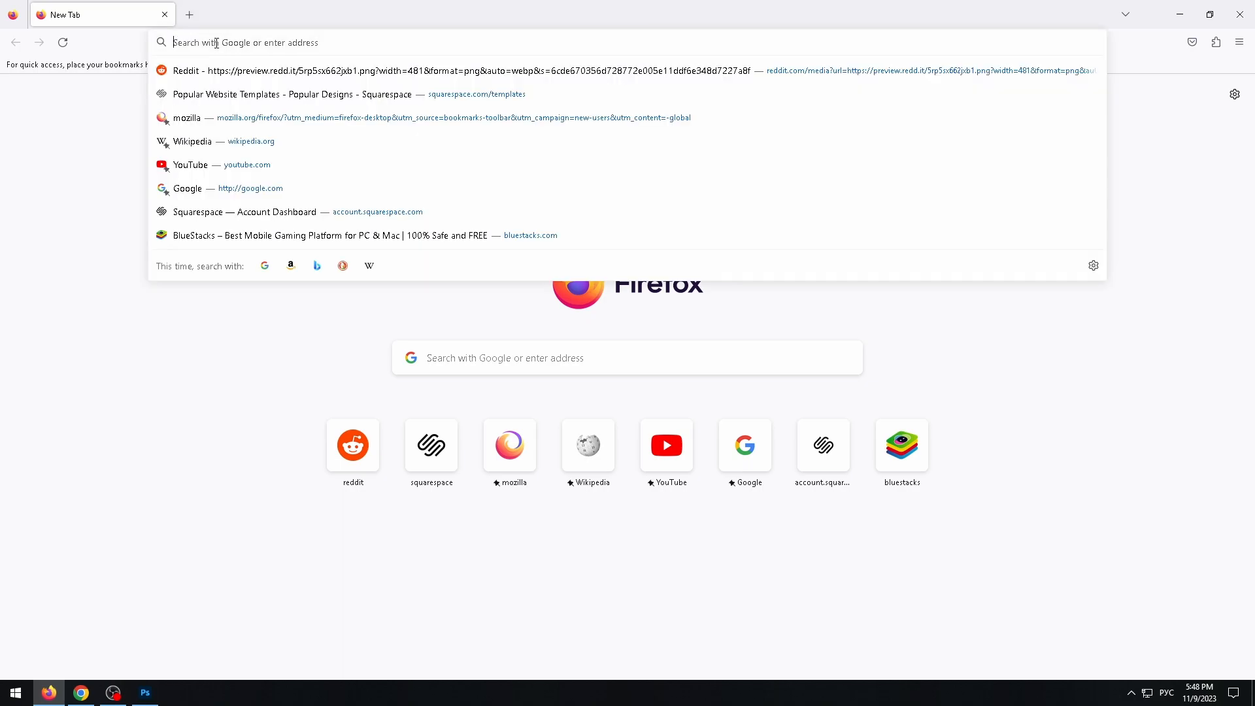
pyautogui.write('ew')
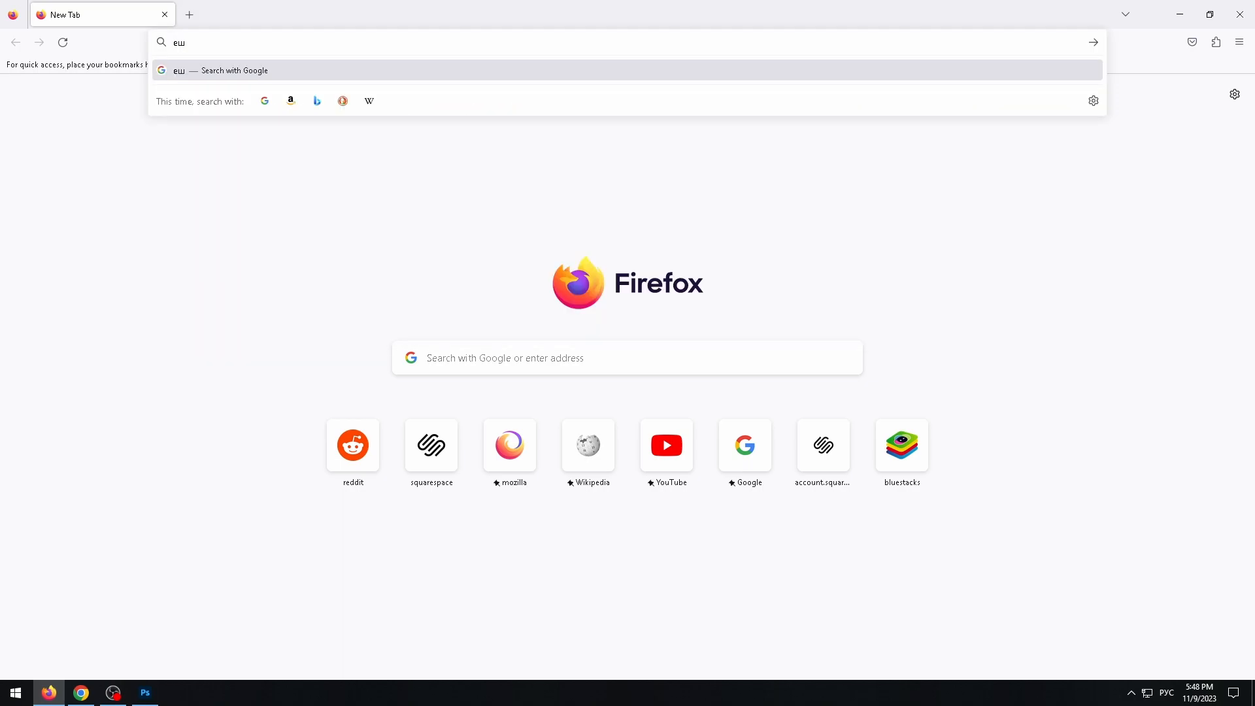
pyautogui.press('Return')
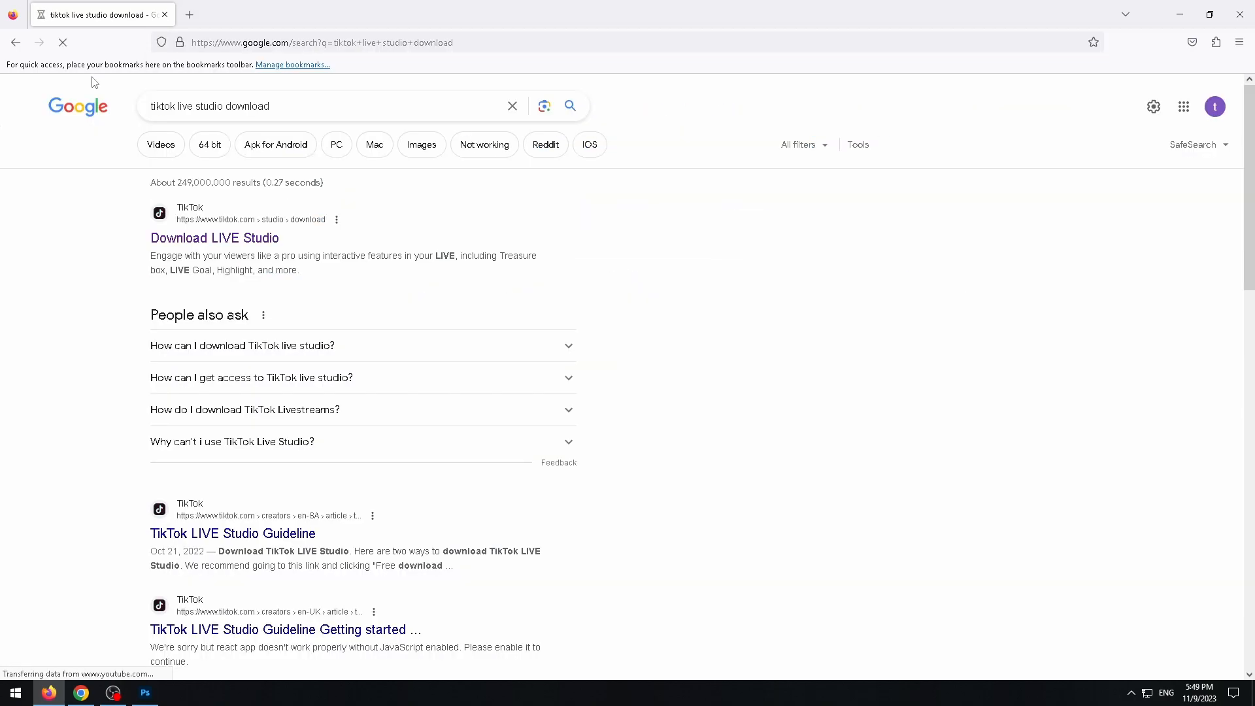
pyautogui.click(214, 238)
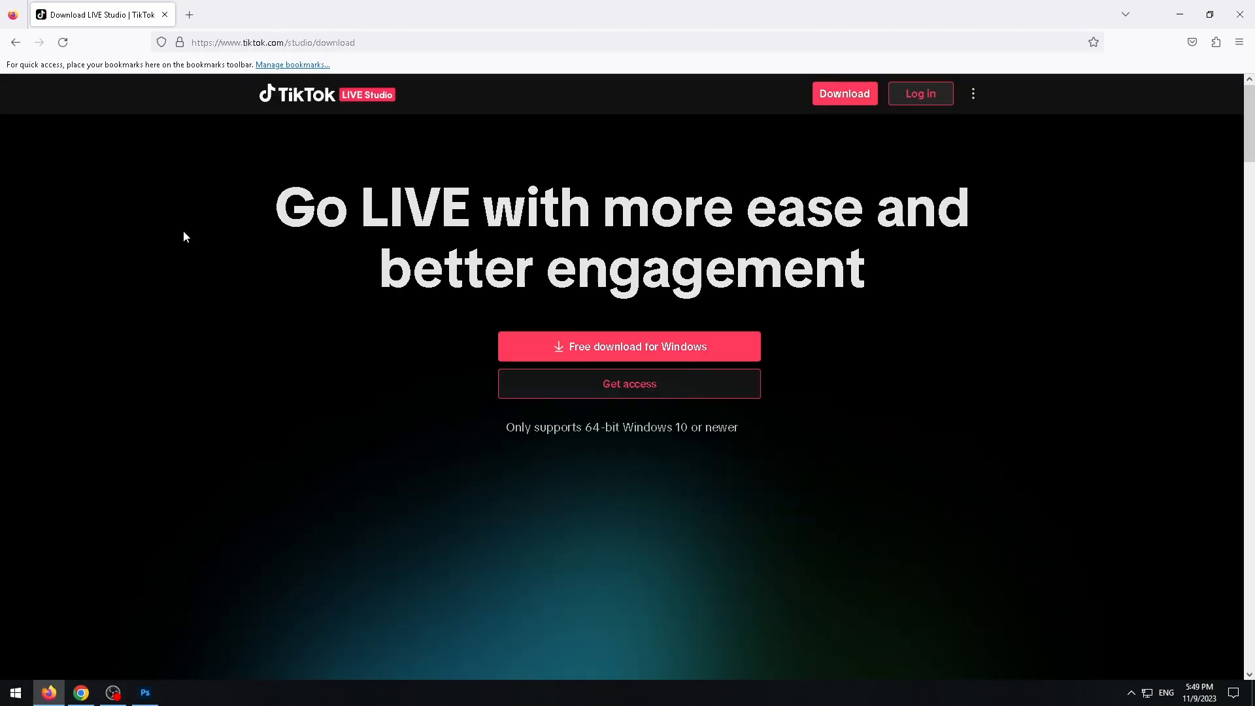
pyautogui.moveTo(360, 275)
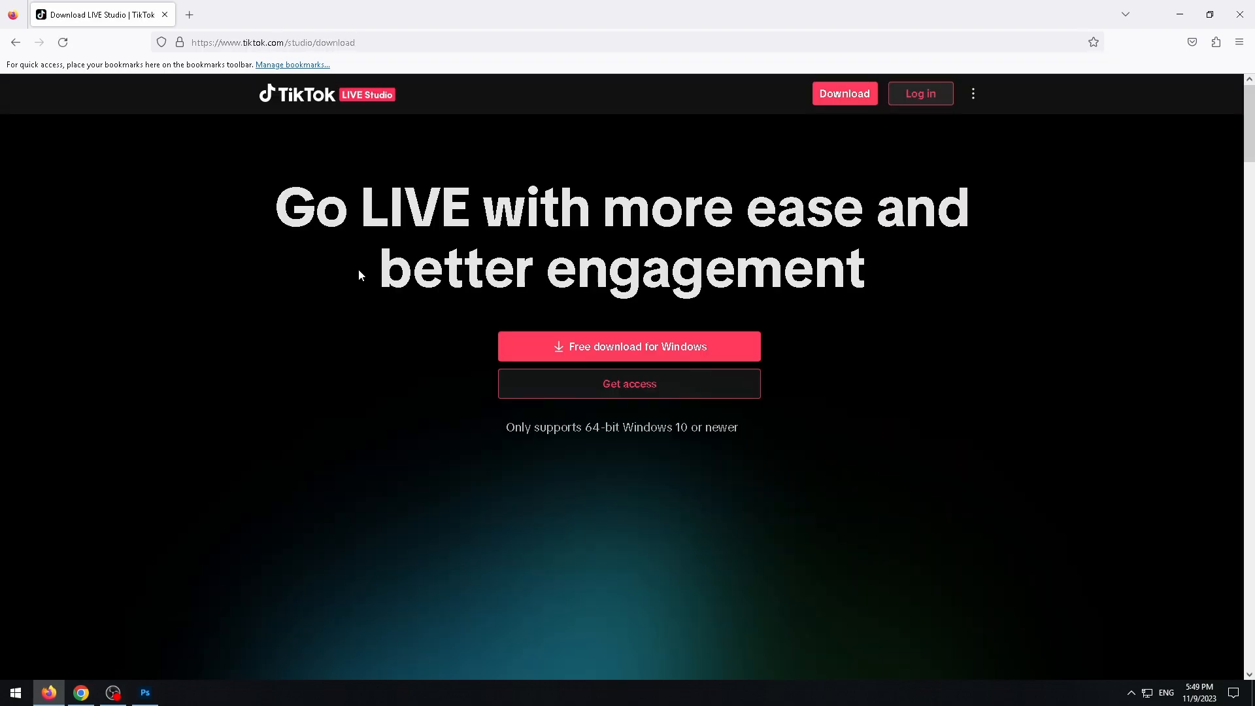
pyautogui.moveTo(628, 346)
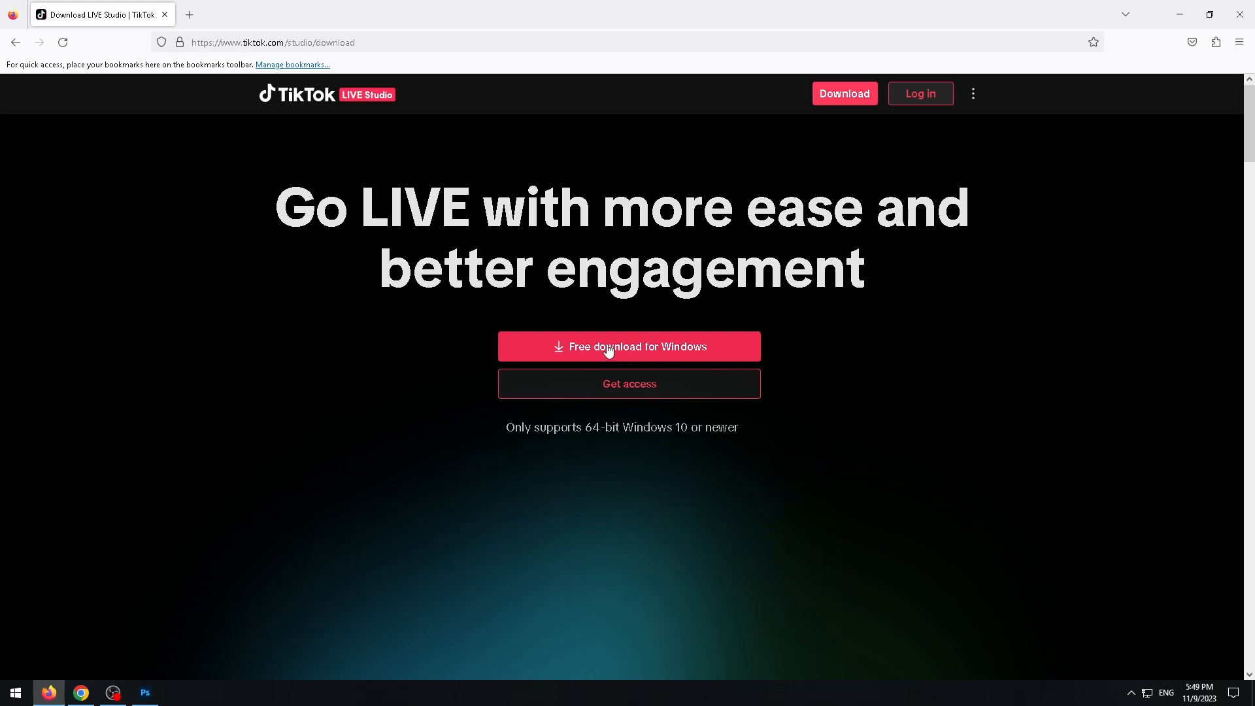
pyautogui.click(629, 346)
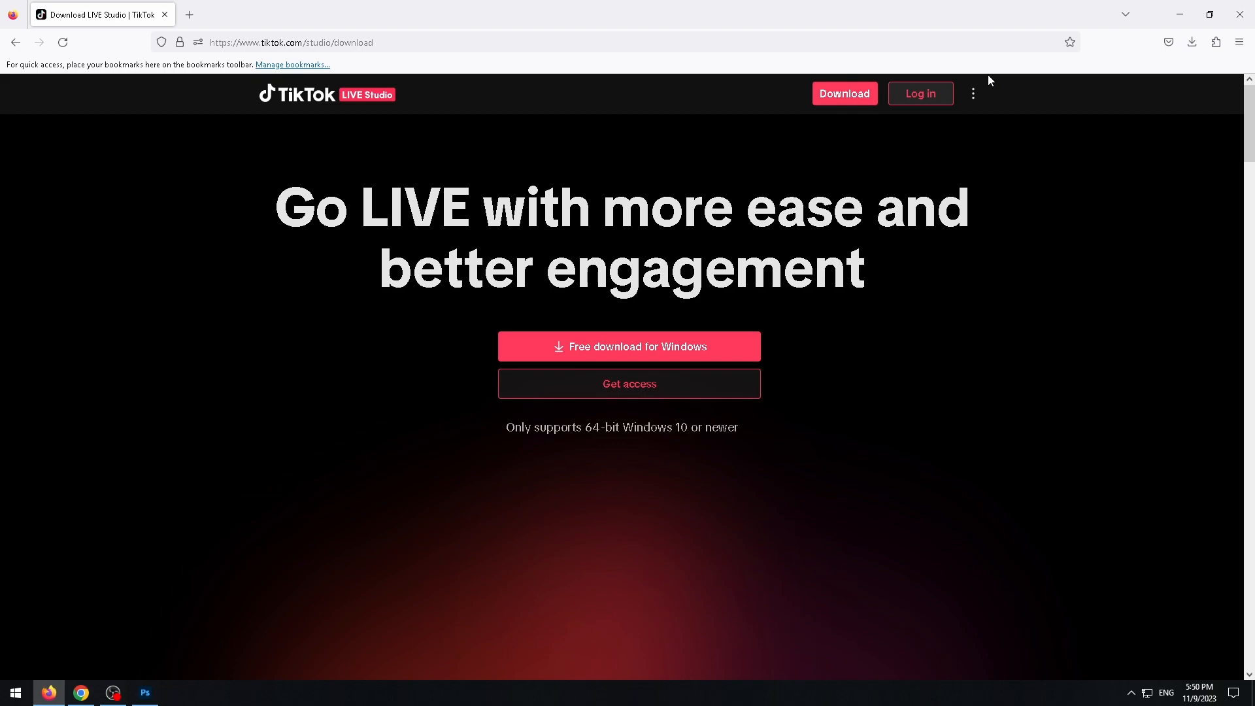
# Step: Run the downloaded TikTok LIVE Studio .exe and allow it past the Security Warning
pyautogui.click(628, 346)
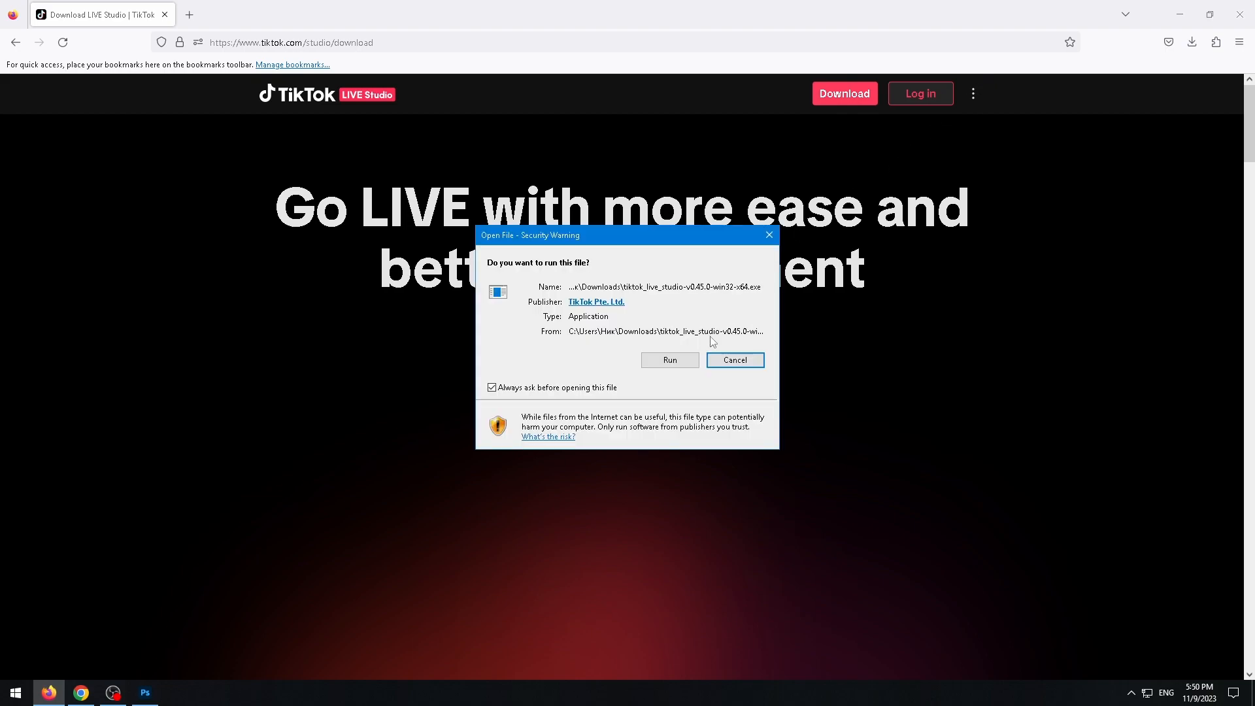
pyautogui.click(734, 360)
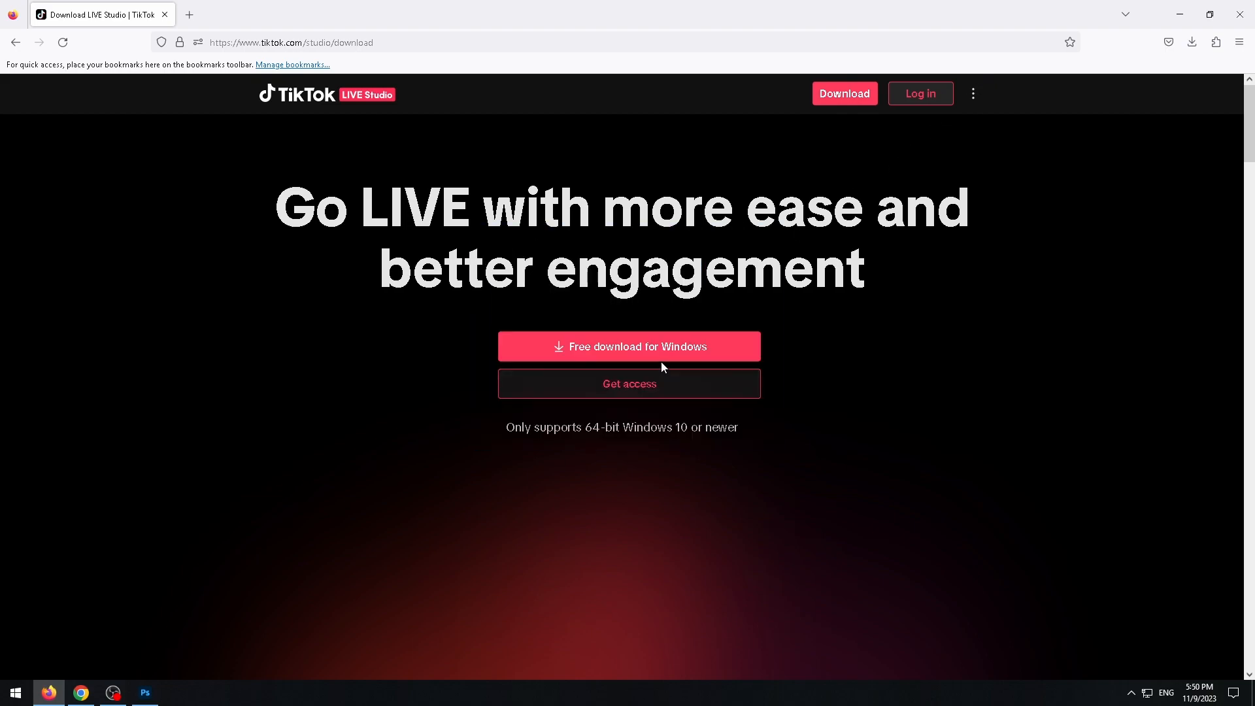
pyautogui.click(628, 346)
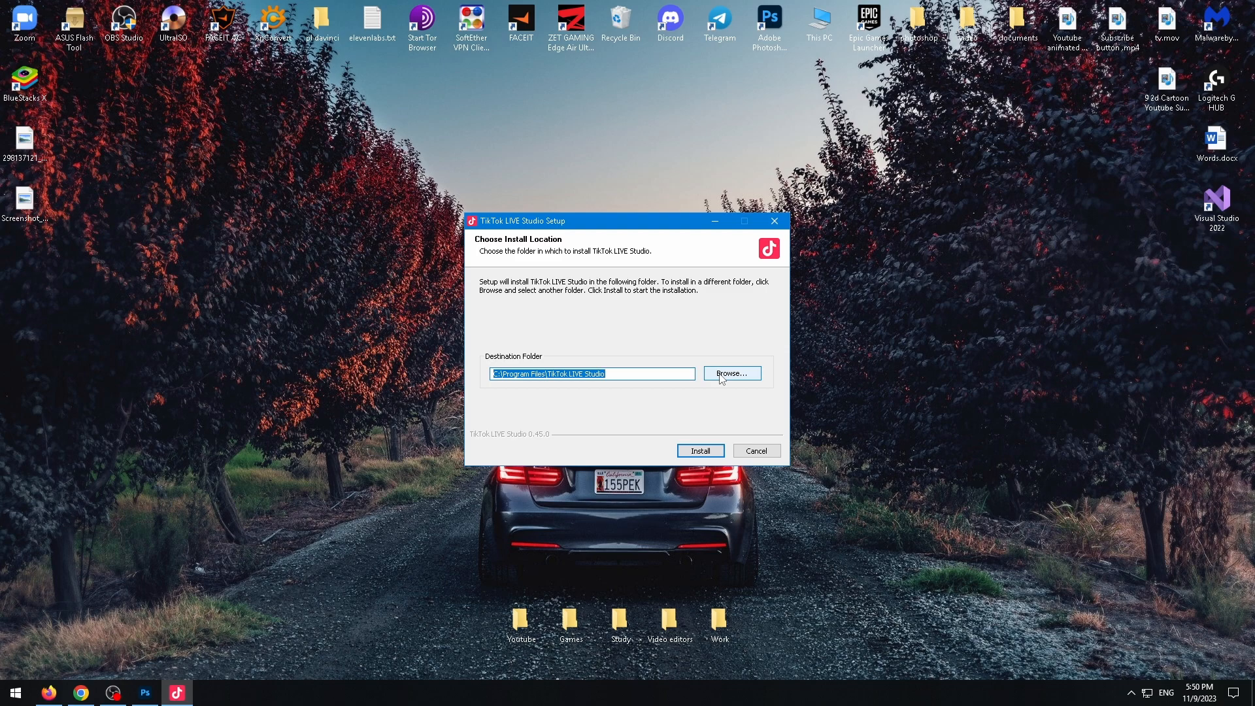
pyautogui.moveTo(675, 448)
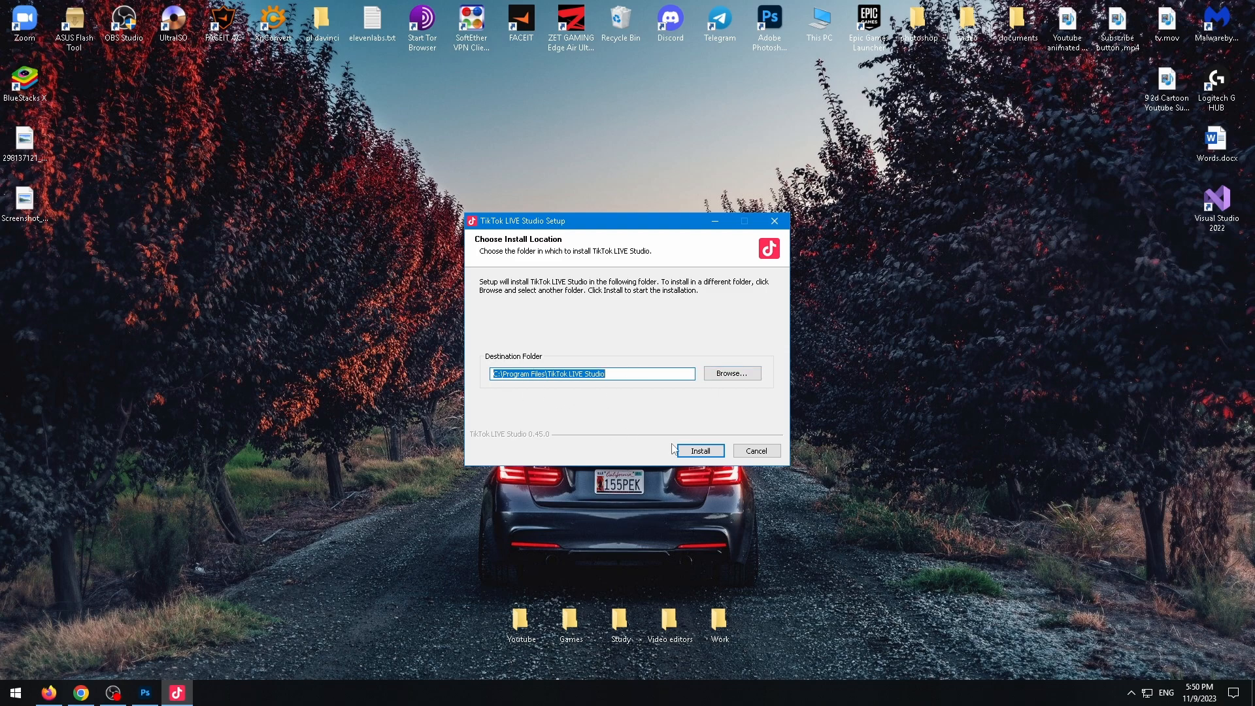
pyautogui.moveTo(731, 373)
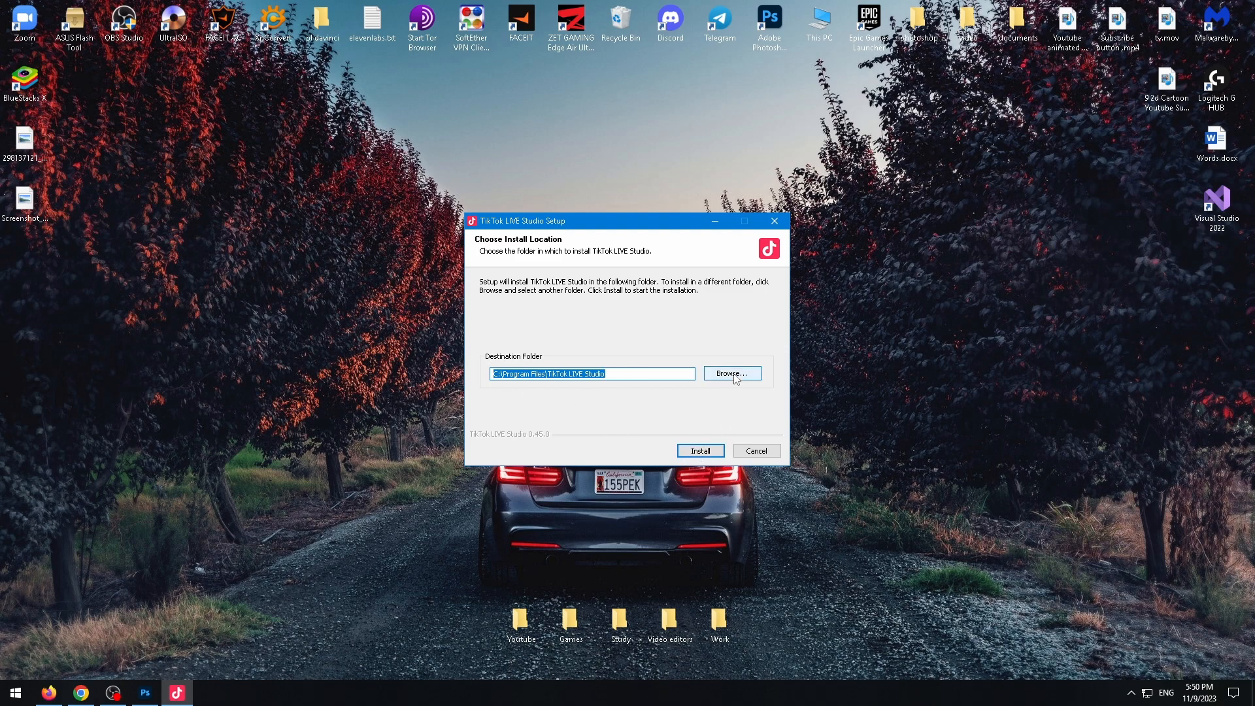
# Step: Install TikTok LIVE Studio into D:\tiktok live studio and wait for completion
pyautogui.click(731, 374)
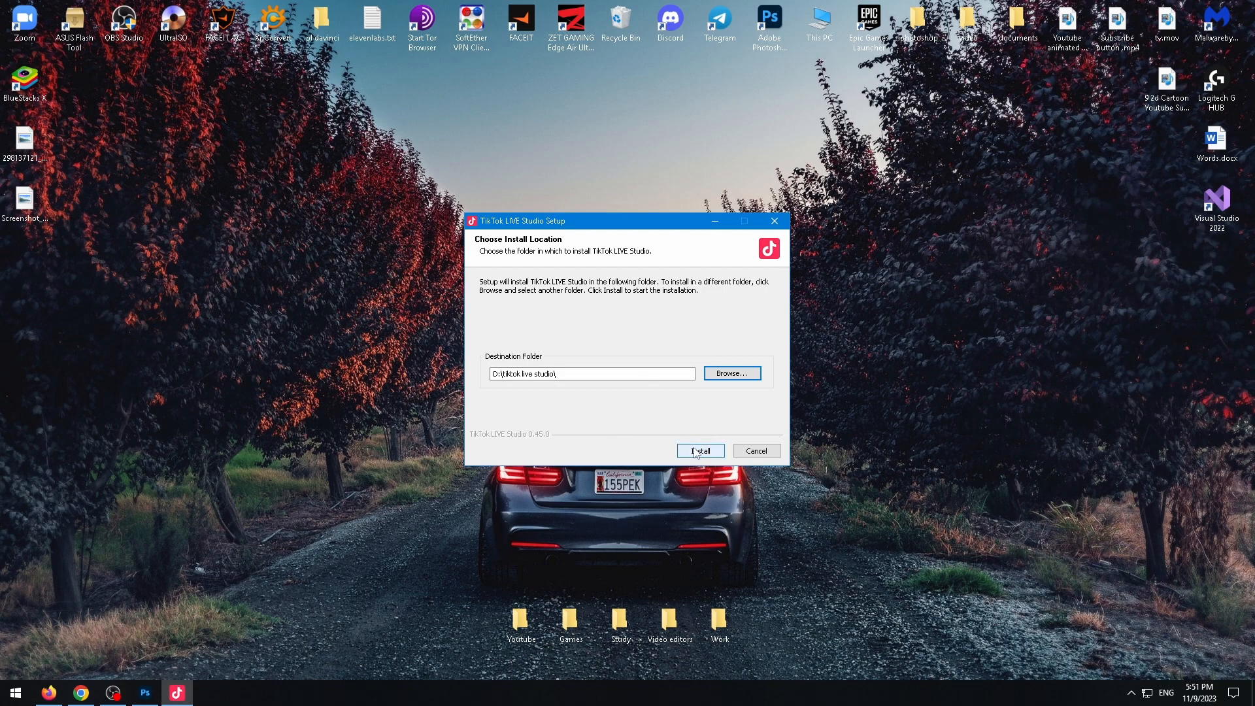
pyautogui.click(698, 450)
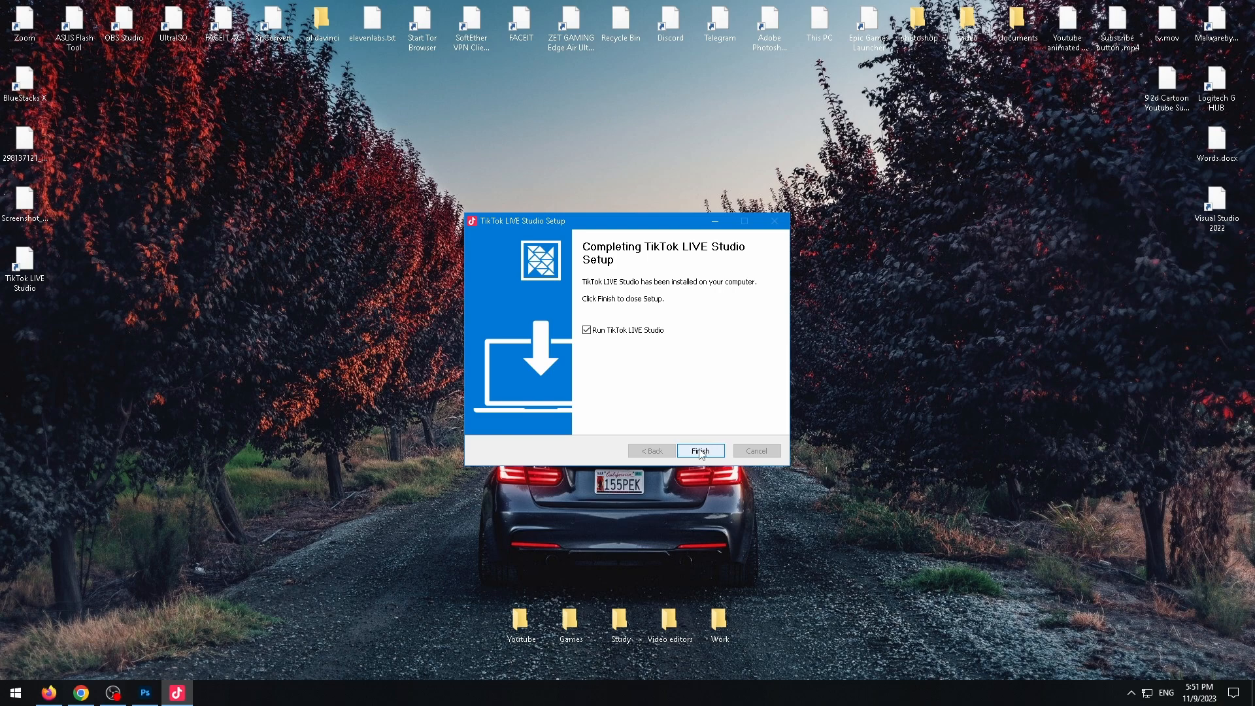
# Step: Finish setup with 'Run TikTok LIVE Studio' checked and launch the app to its welcome screen
pyautogui.click(699, 450)
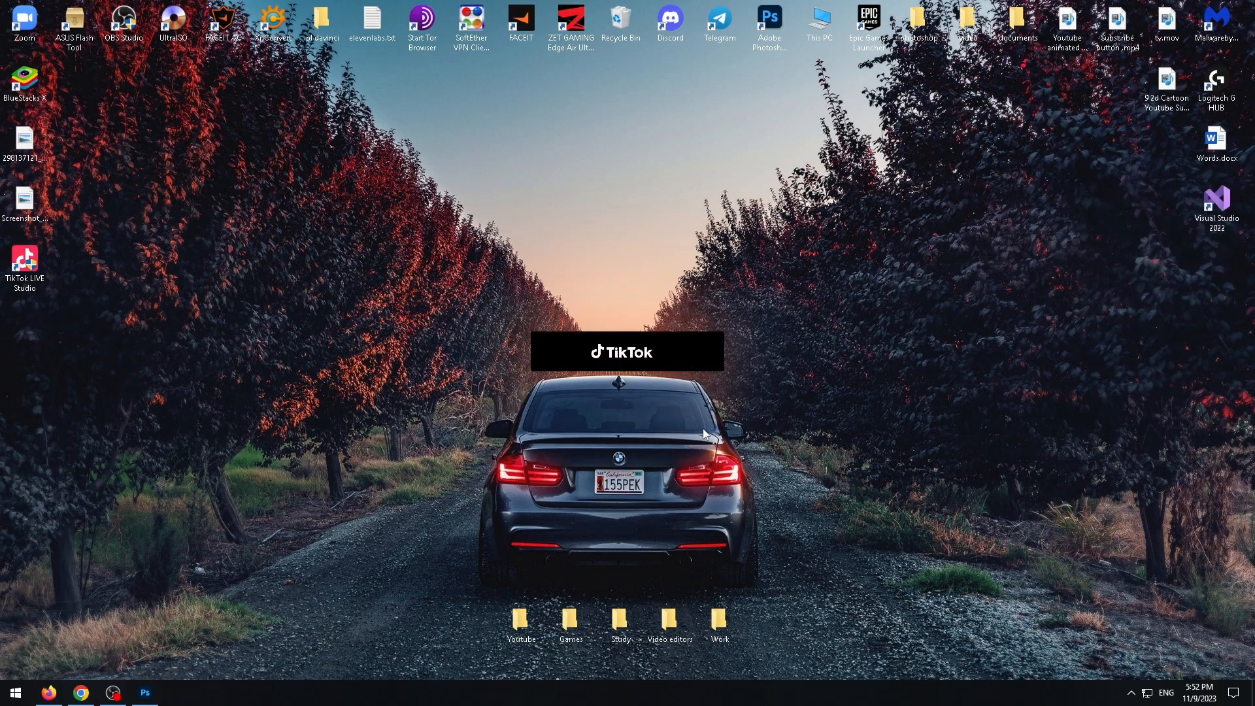
pyautogui.doubleClick(25, 260)
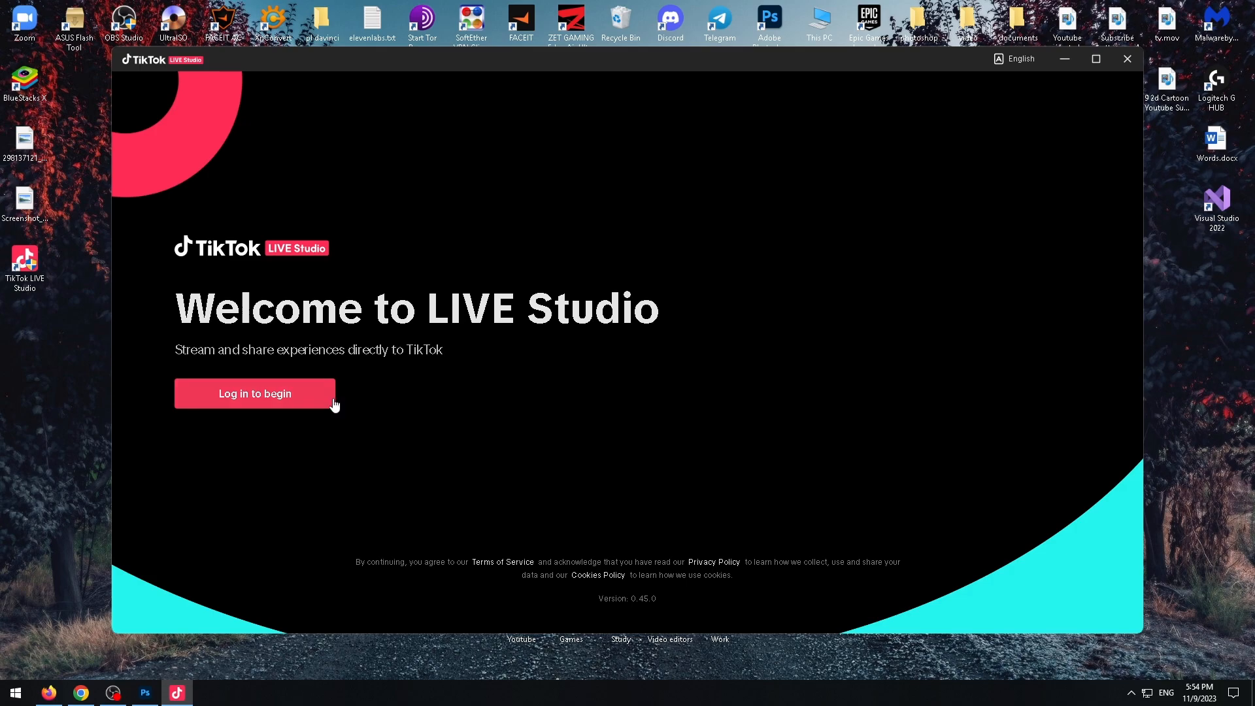
pyautogui.moveTo(280, 385)
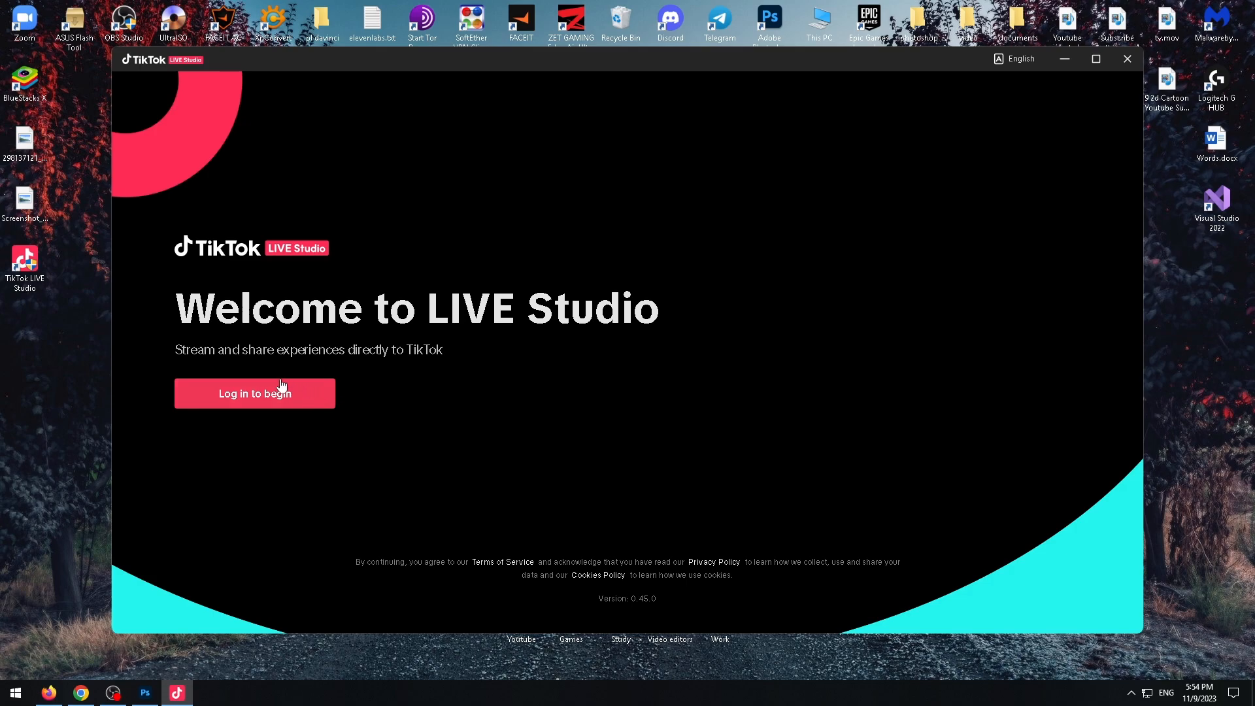
pyautogui.moveTo(220, 378)
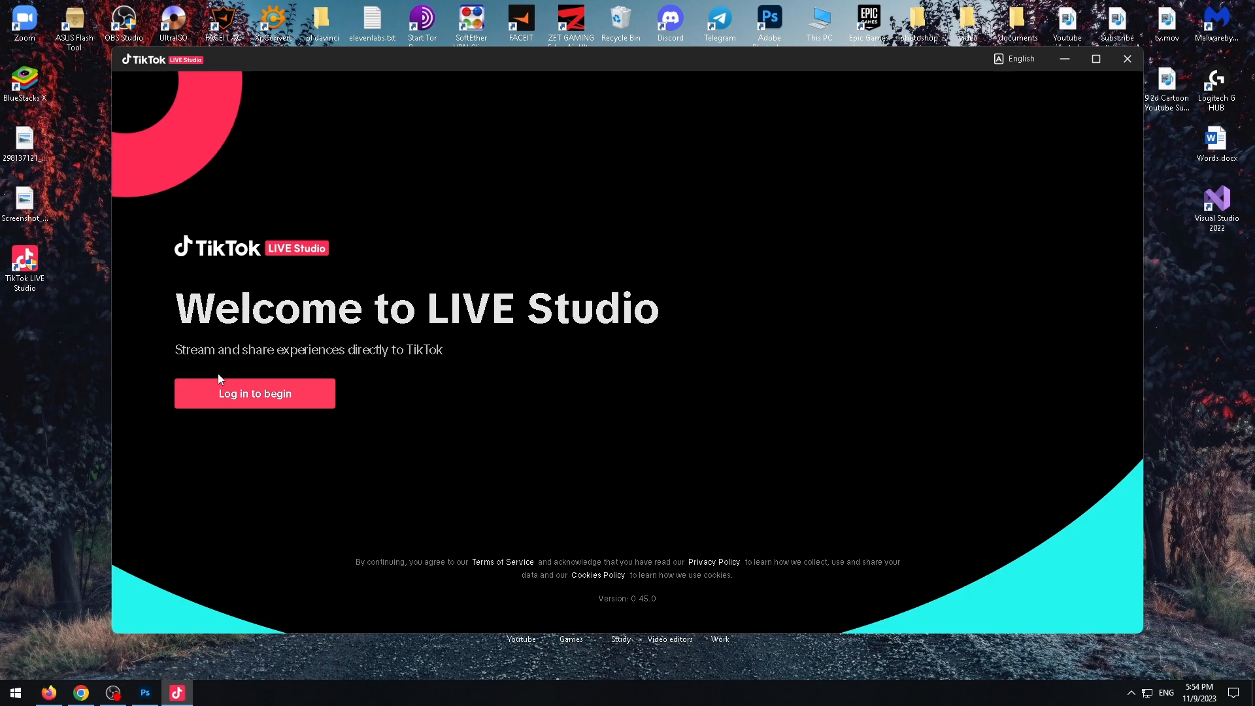
pyautogui.moveTo(228, 376)
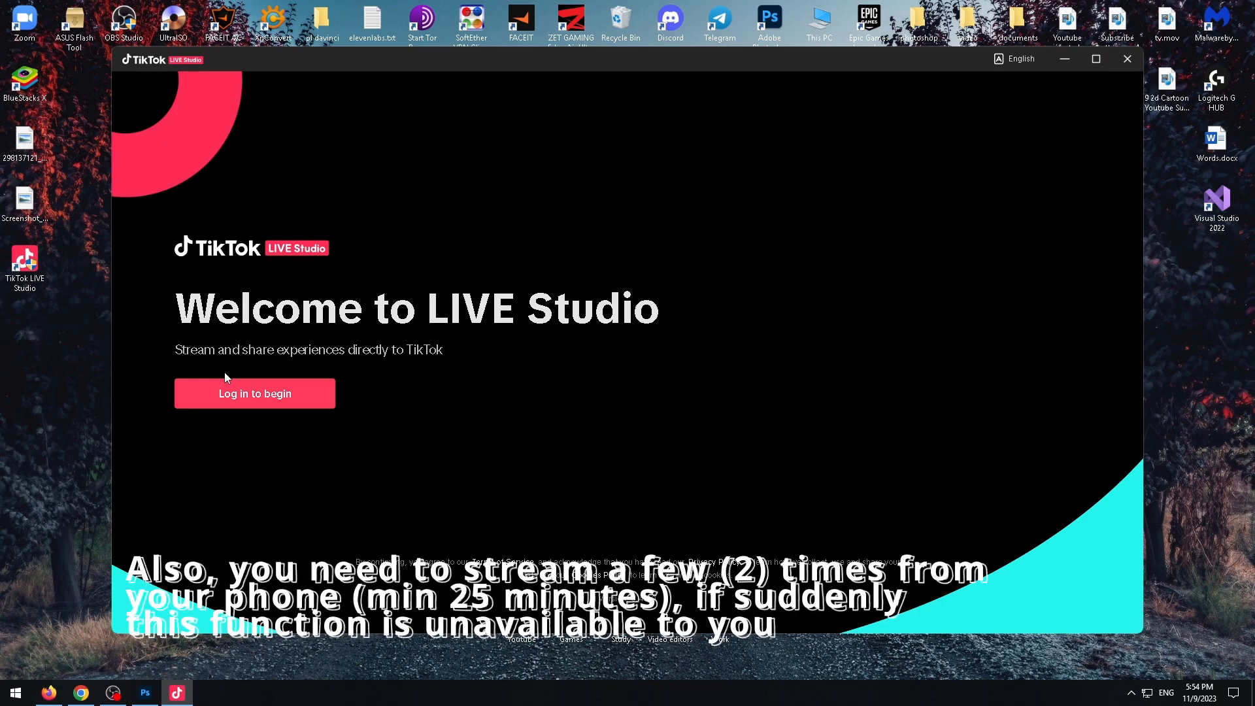
# Step: Log in to TikTok via phone/email/username and start the beginner setup with 'Set up now'
pyautogui.click(254, 393)
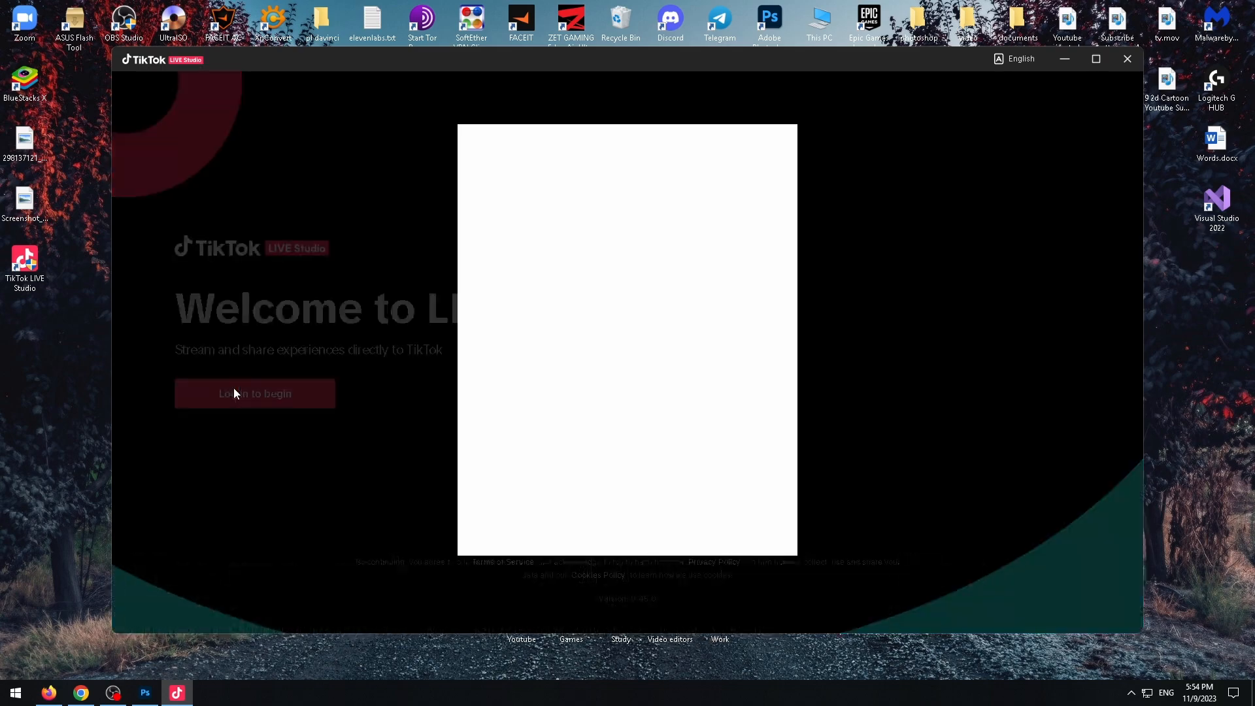
pyautogui.click(254, 393)
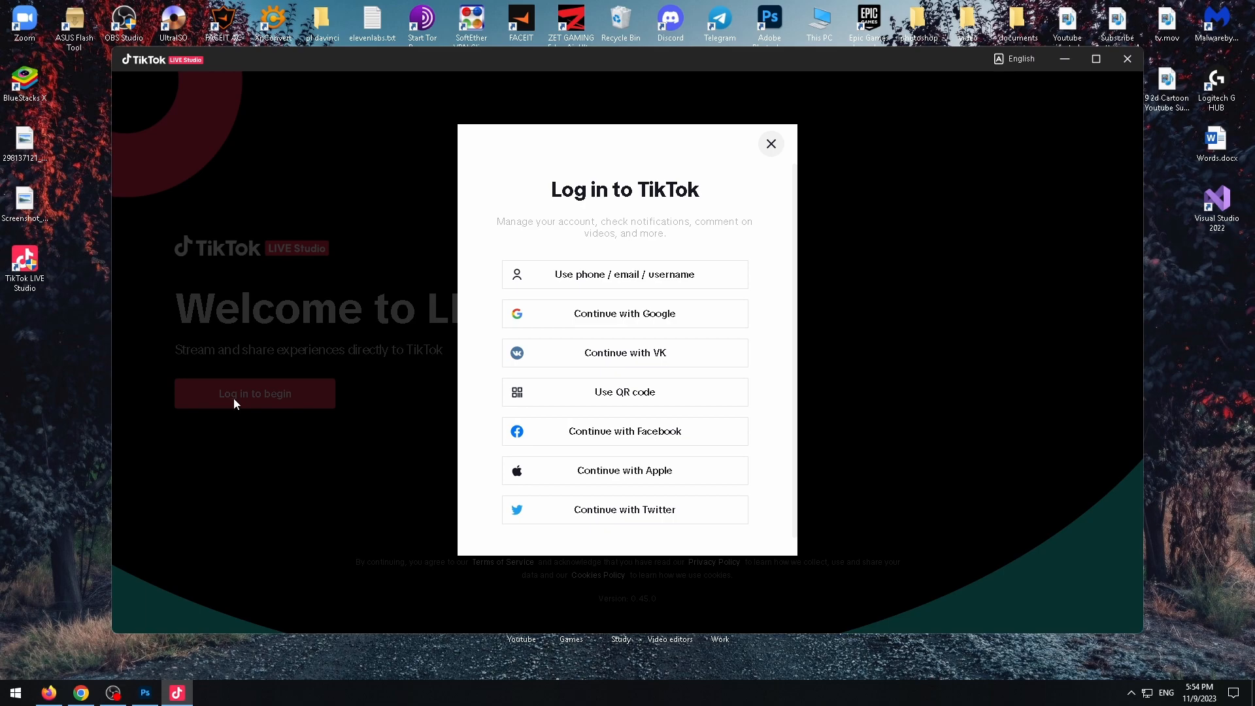
pyautogui.moveTo(246, 381)
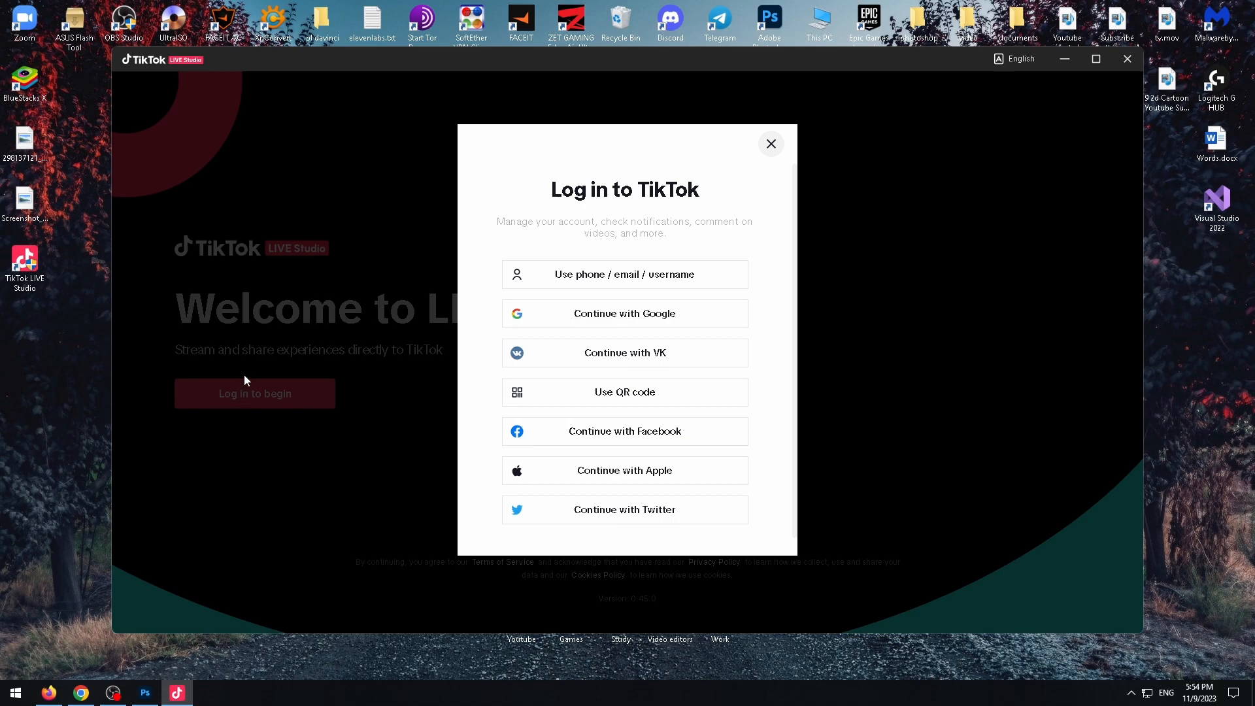
pyautogui.moveTo(557, 285)
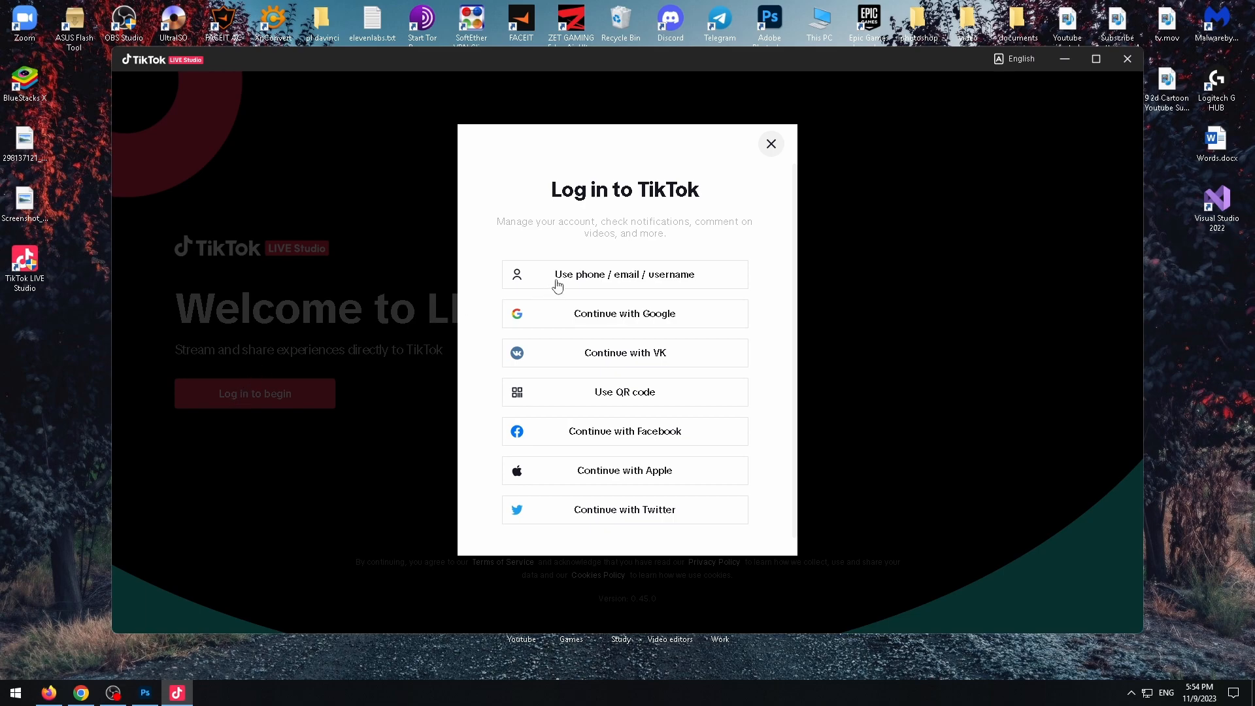
pyautogui.moveTo(672, 283)
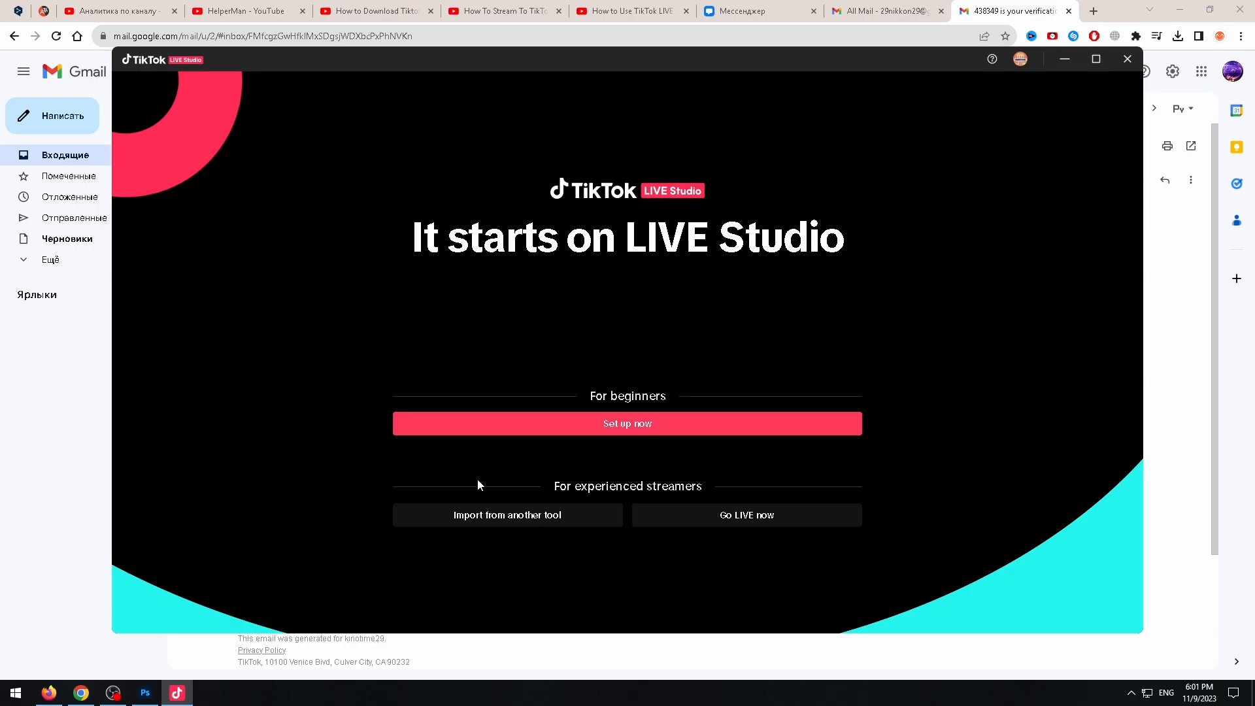
pyautogui.moveTo(627, 428)
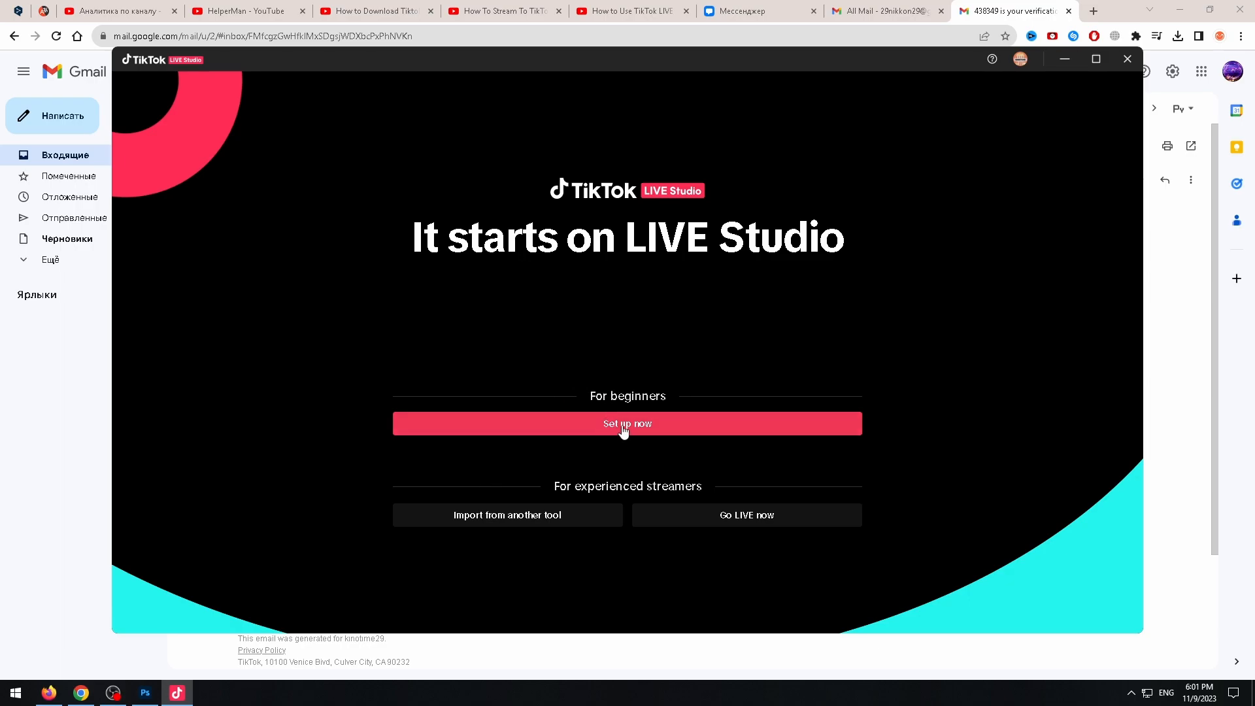
pyautogui.click(627, 424)
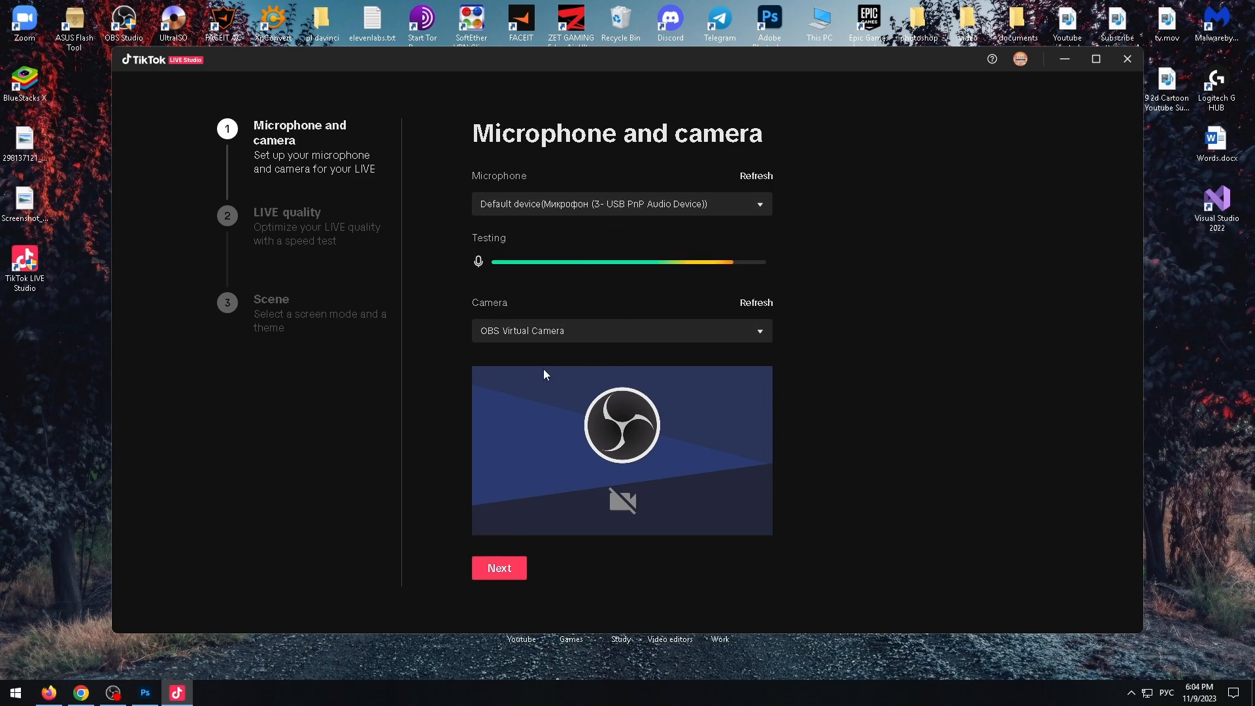
pyautogui.moveTo(604, 362)
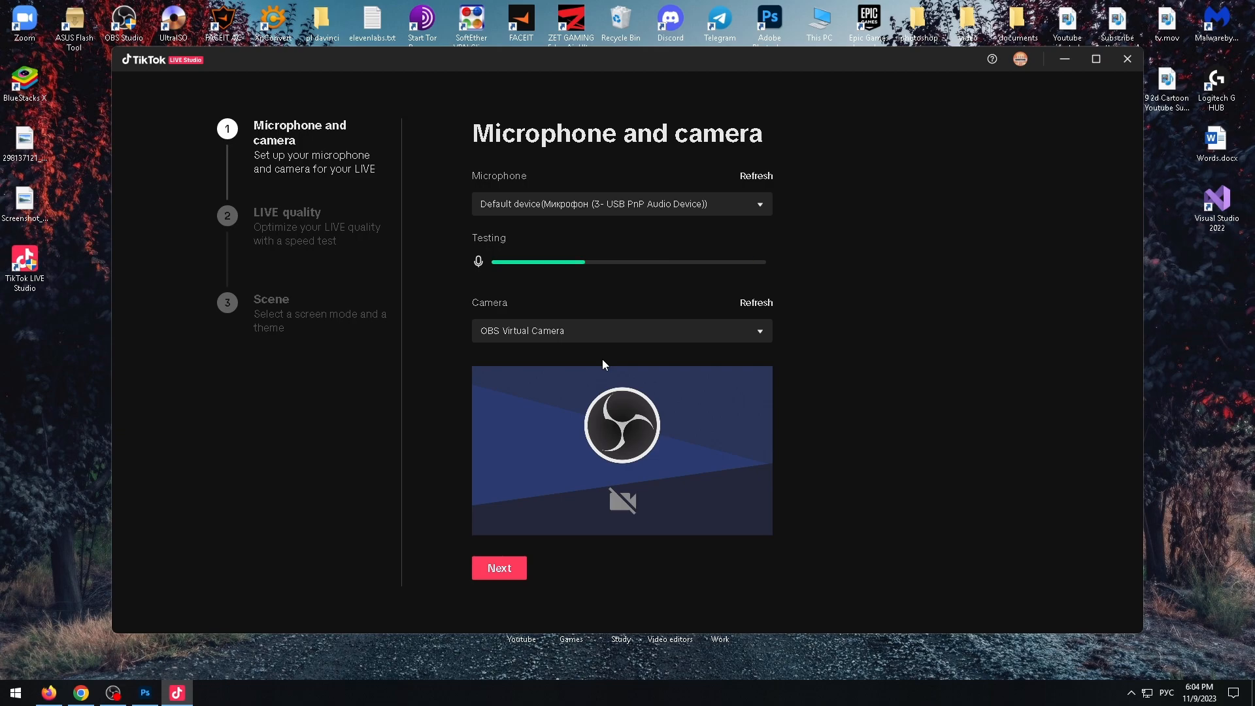
pyautogui.moveTo(676, 251)
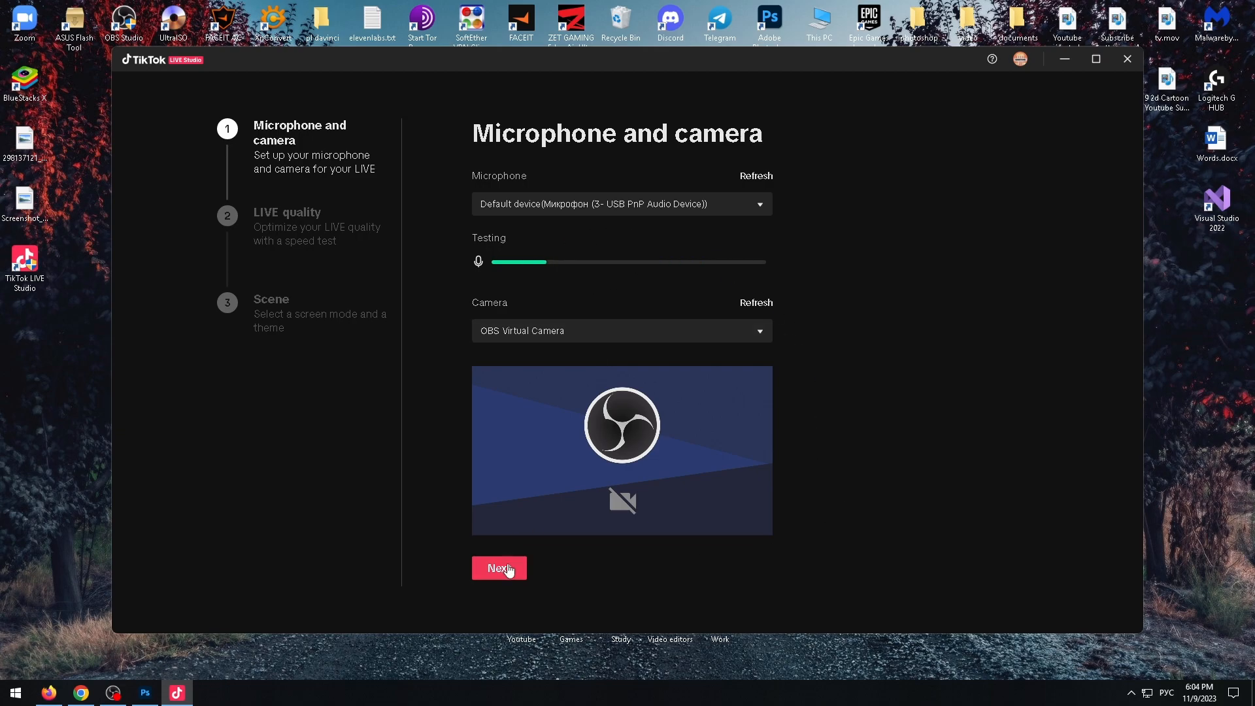
# Step: Keep the default microphone and OBS Virtual Camera and continue to LIVE quality
pyautogui.click(498, 567)
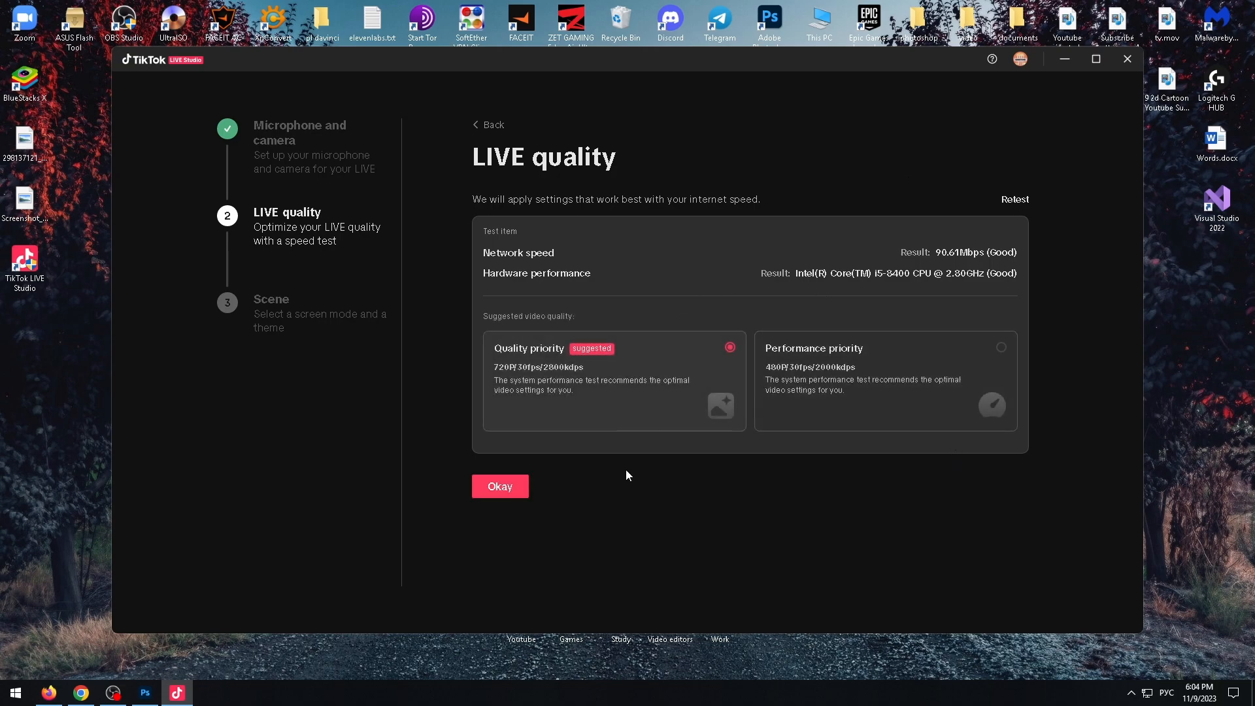
pyautogui.moveTo(613, 470)
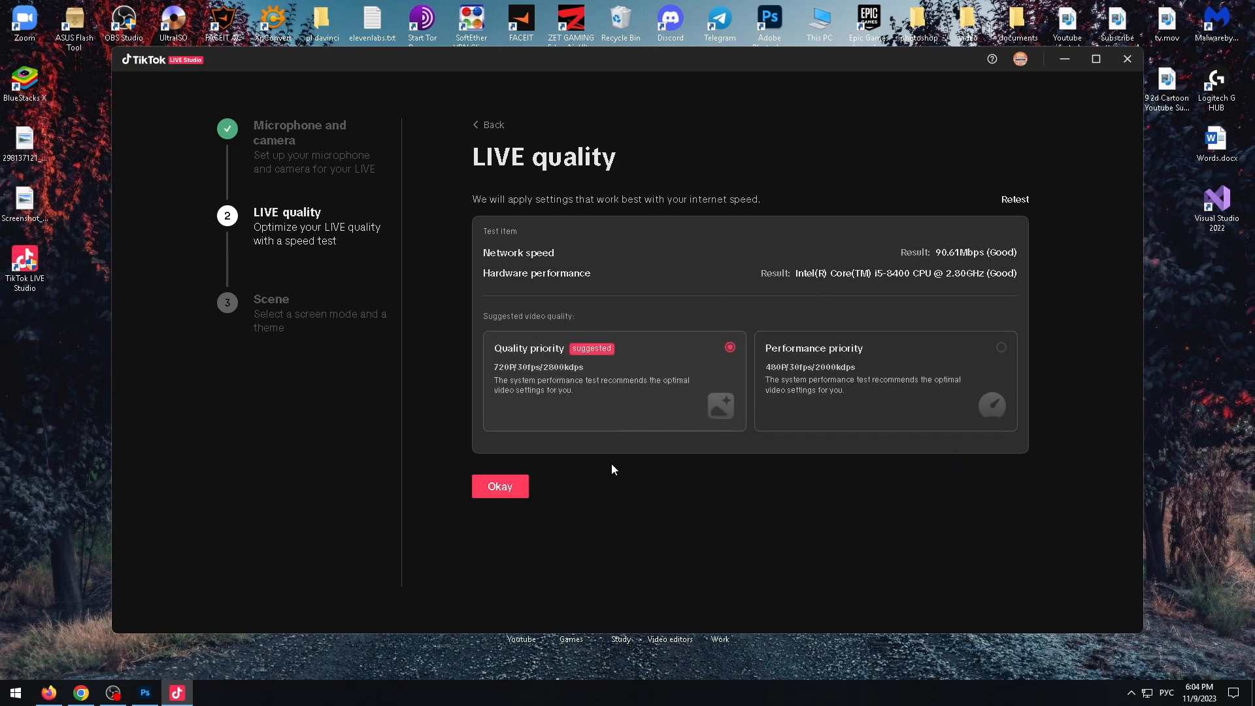
pyautogui.moveTo(567, 360)
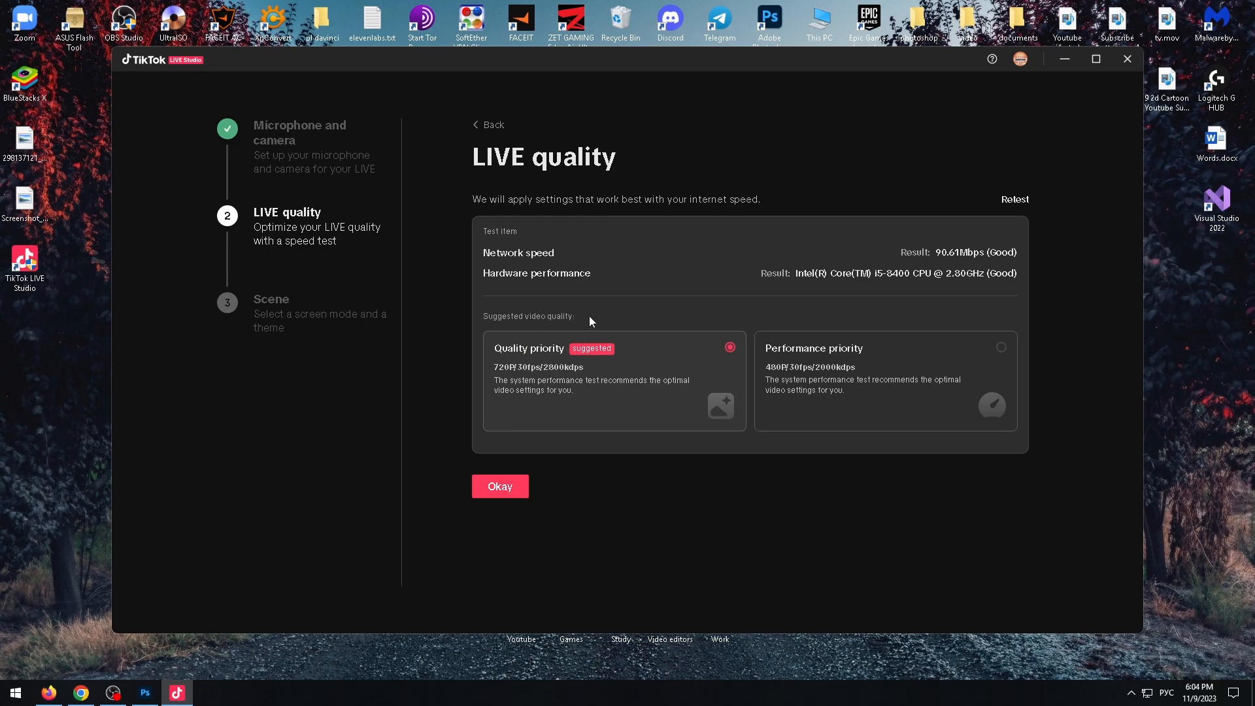
pyautogui.moveTo(574, 364)
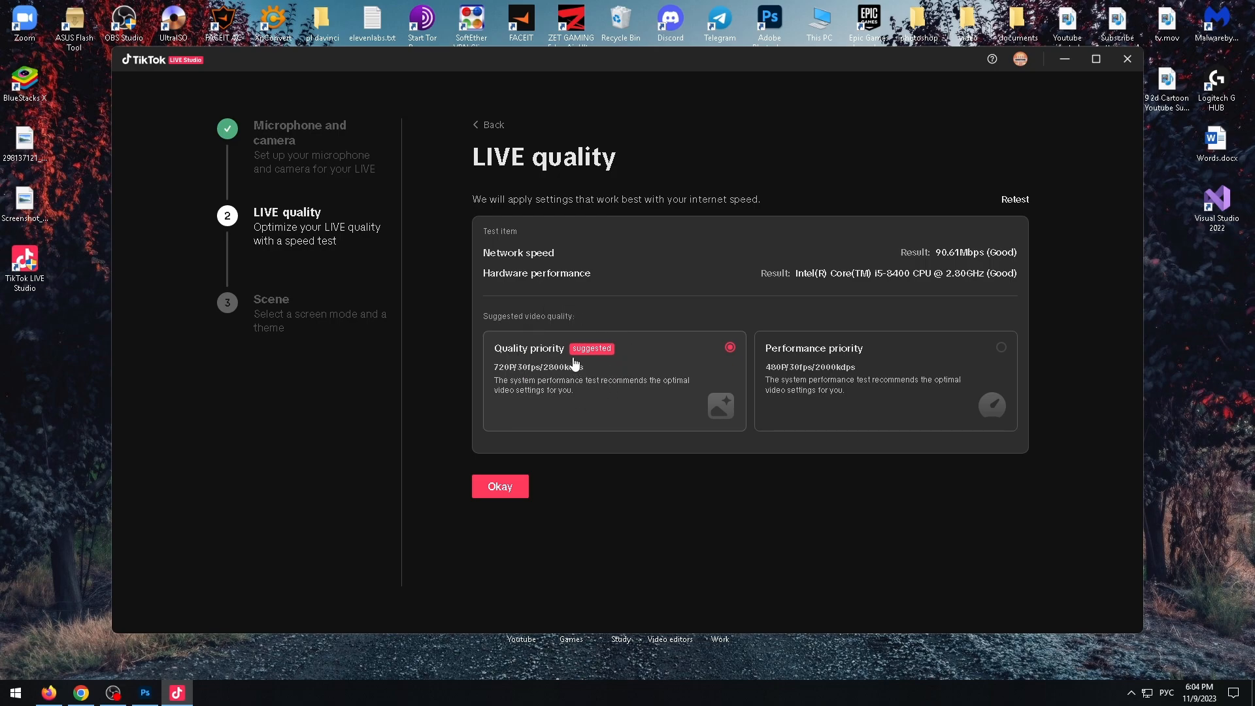
pyautogui.moveTo(605, 362)
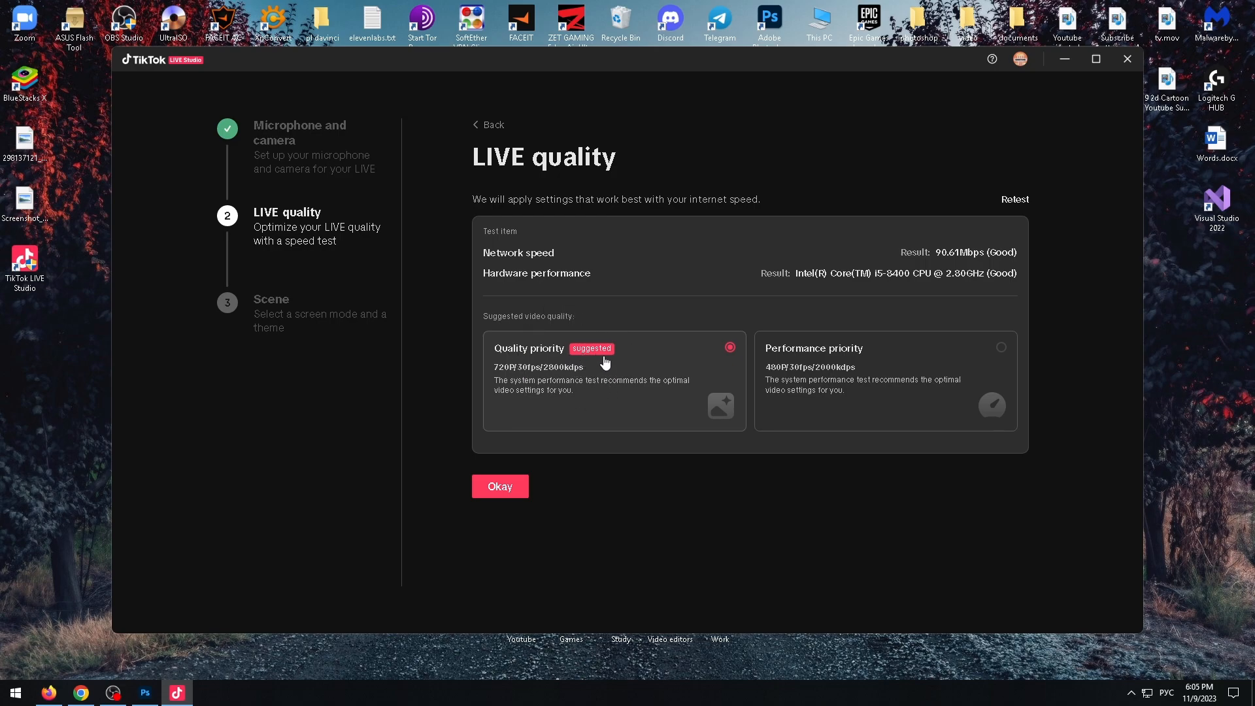
pyautogui.moveTo(499, 492)
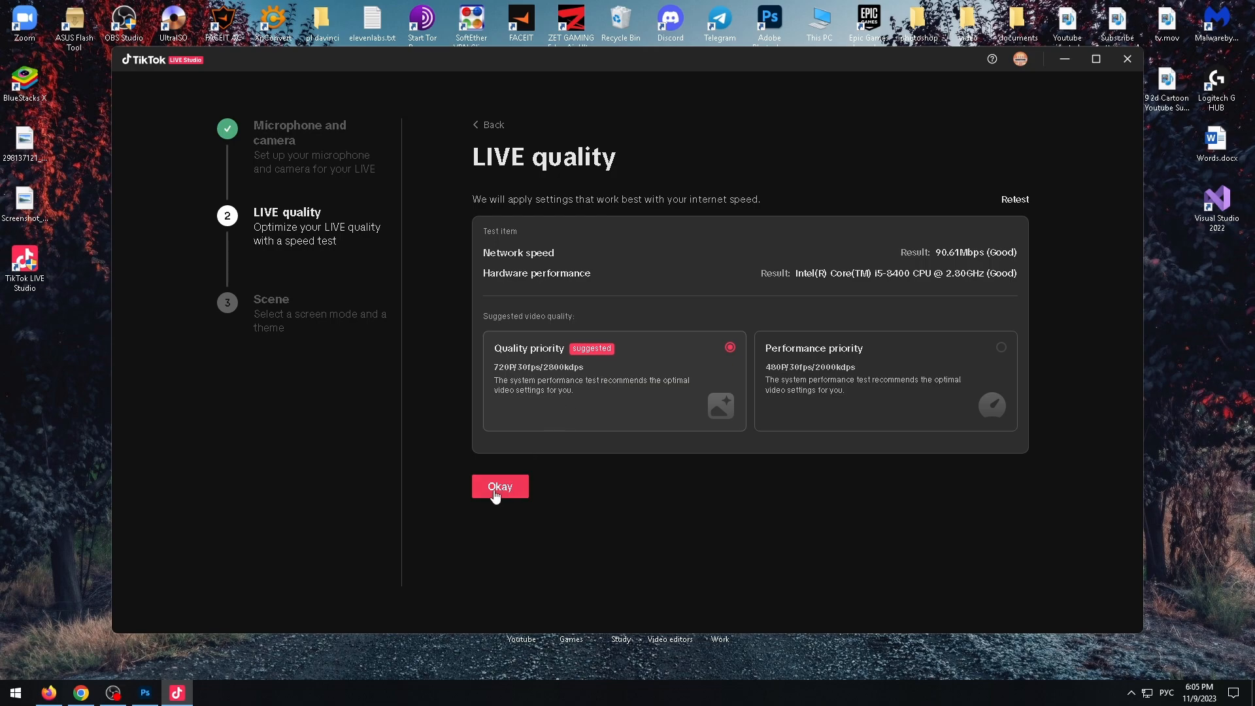
# Step: Accept the suggested Quality priority preset (1280x720, 30 FPS, 2800 bitrate)
pyautogui.click(499, 486)
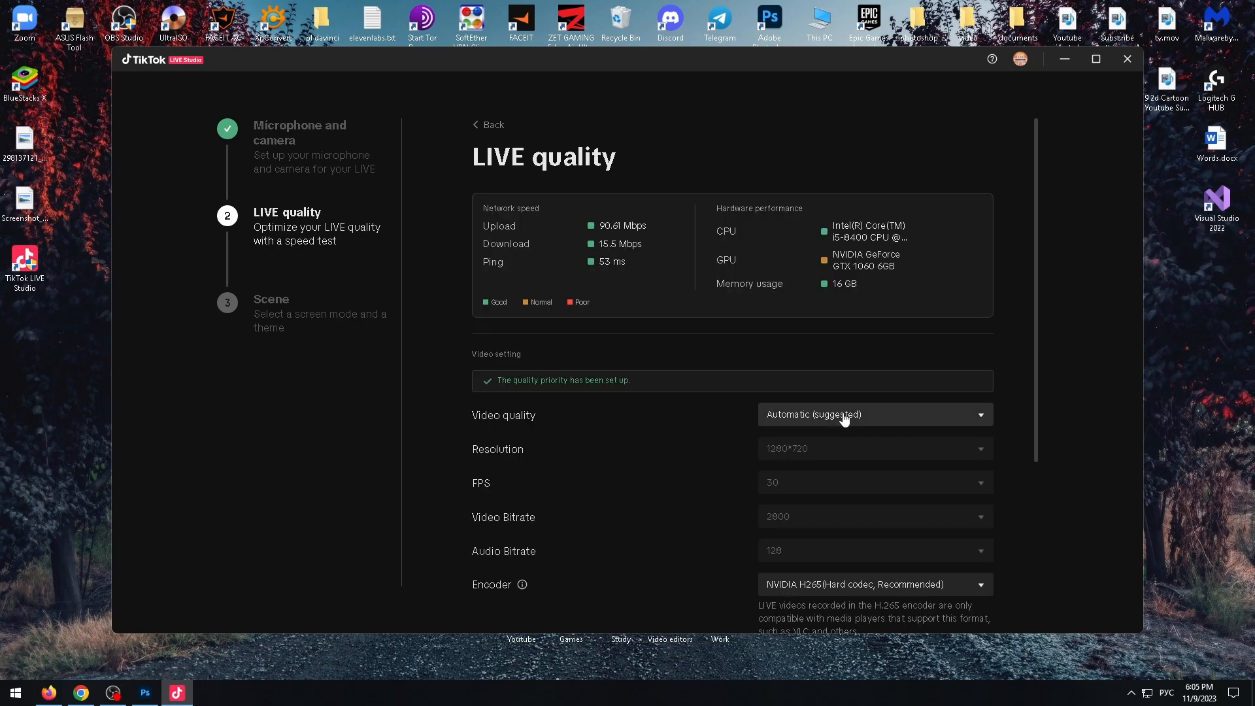
pyautogui.moveTo(916, 355)
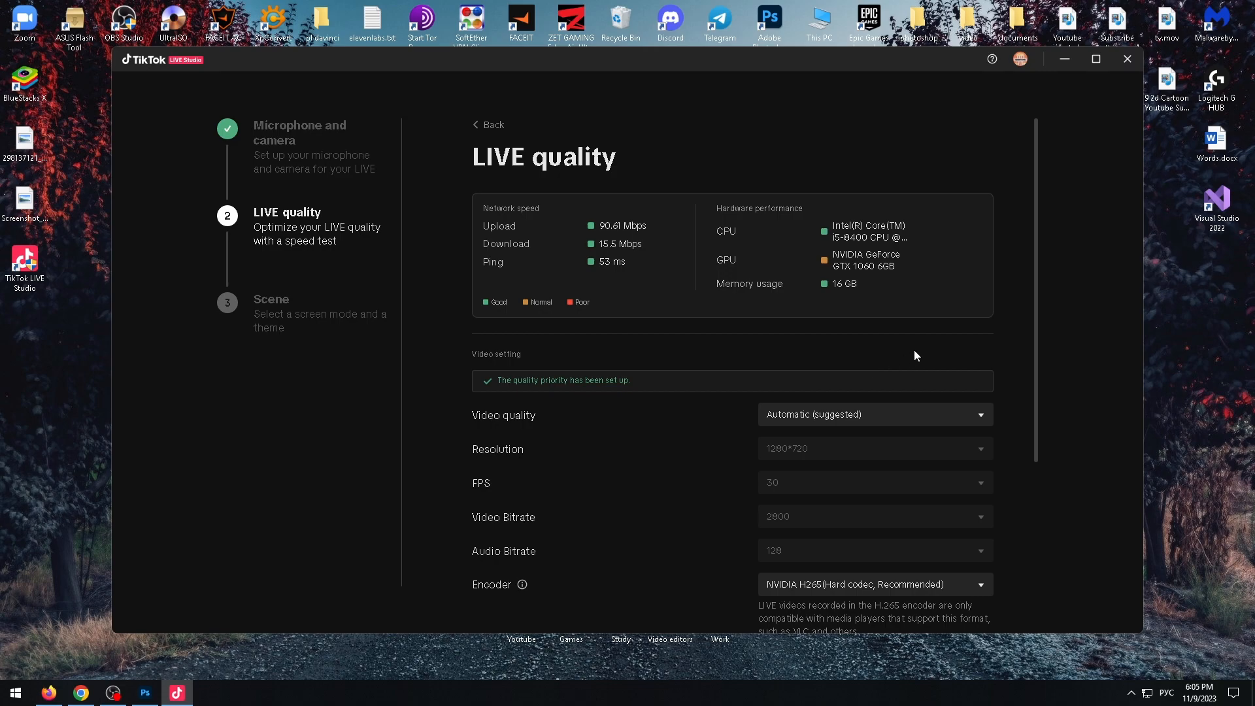
pyautogui.moveTo(874, 428)
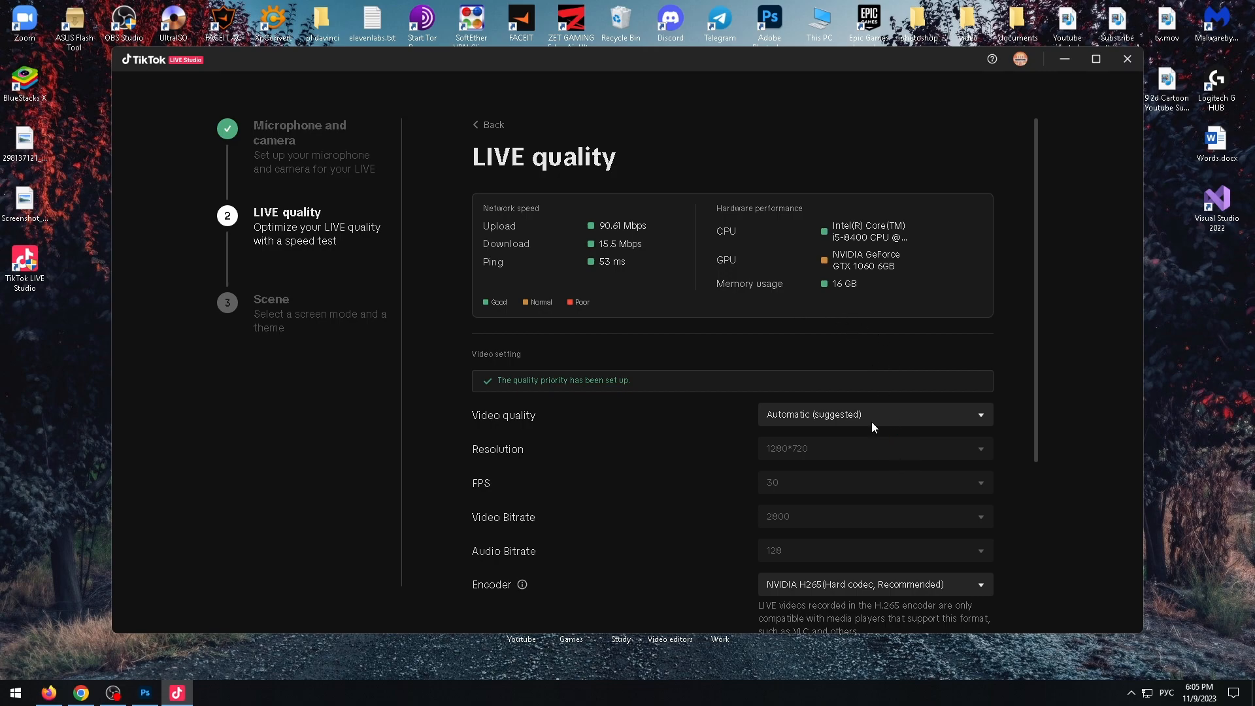
pyautogui.moveTo(817, 421)
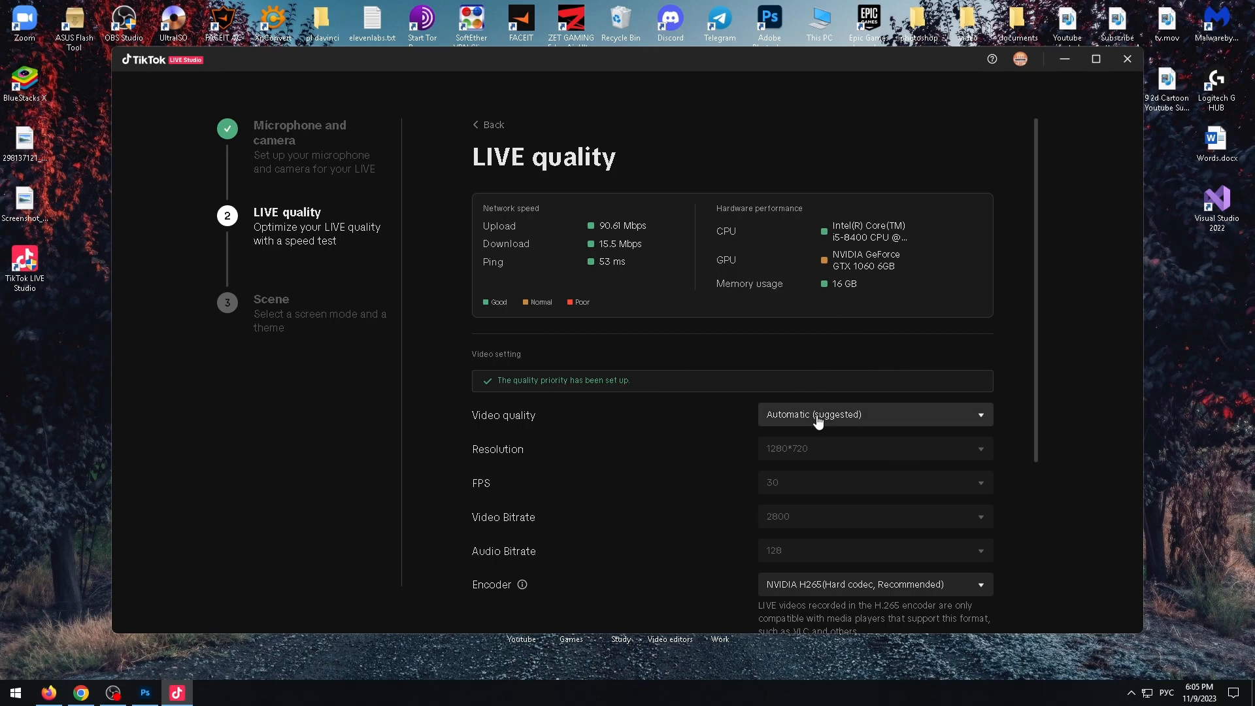
# Step: Set video quality to 1080P (1920x1080, 60 FPS, 6400 bitrate) and continue to the Scene step
pyautogui.click(874, 414)
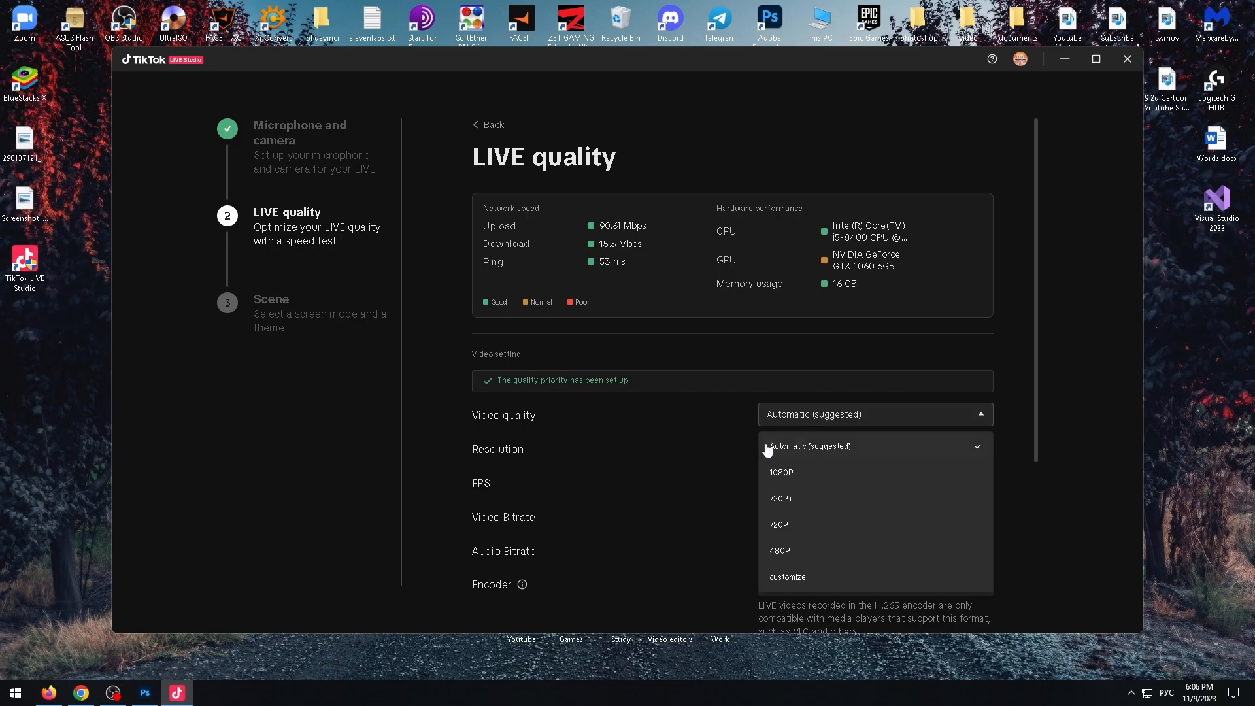
pyautogui.click(779, 472)
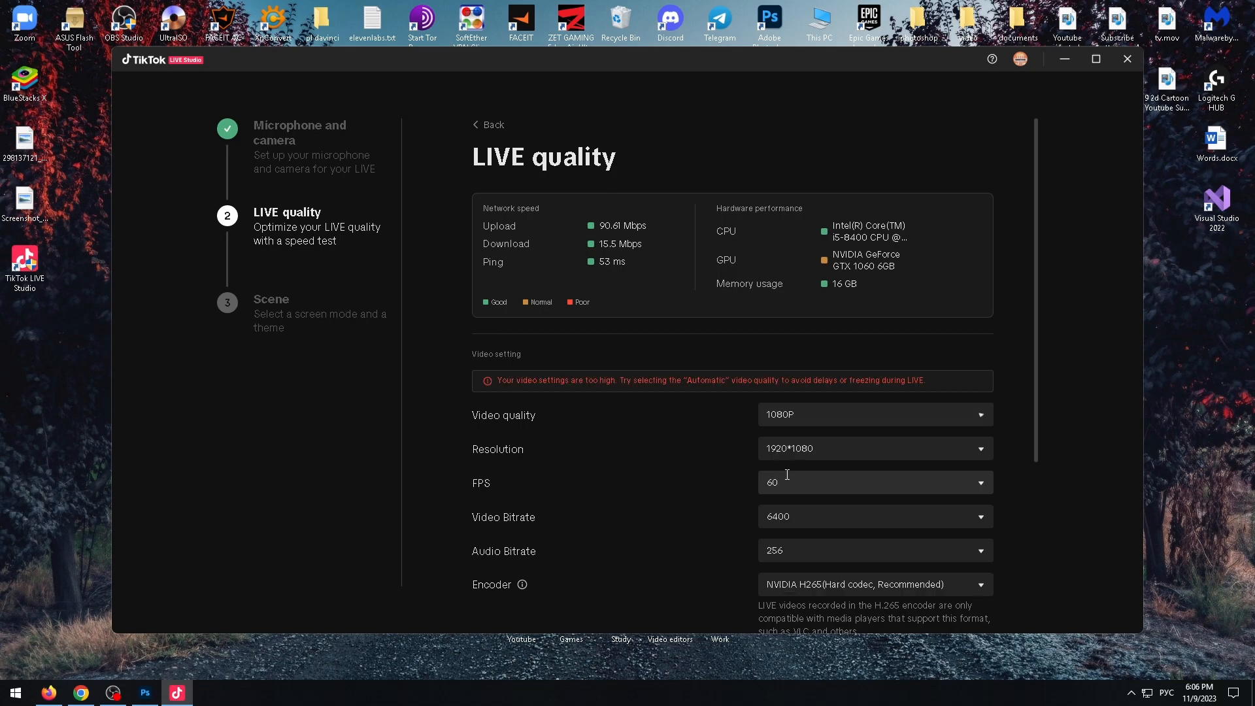
pyautogui.scroll(-3)
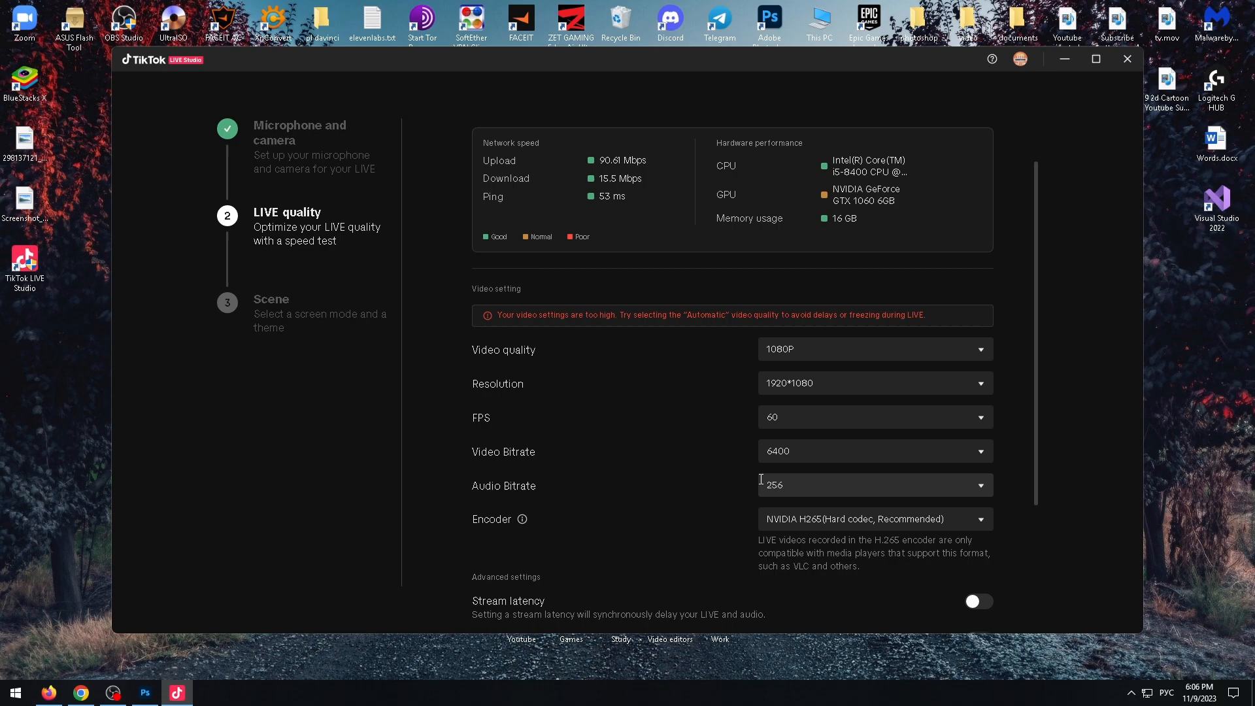
pyautogui.scroll(-3)
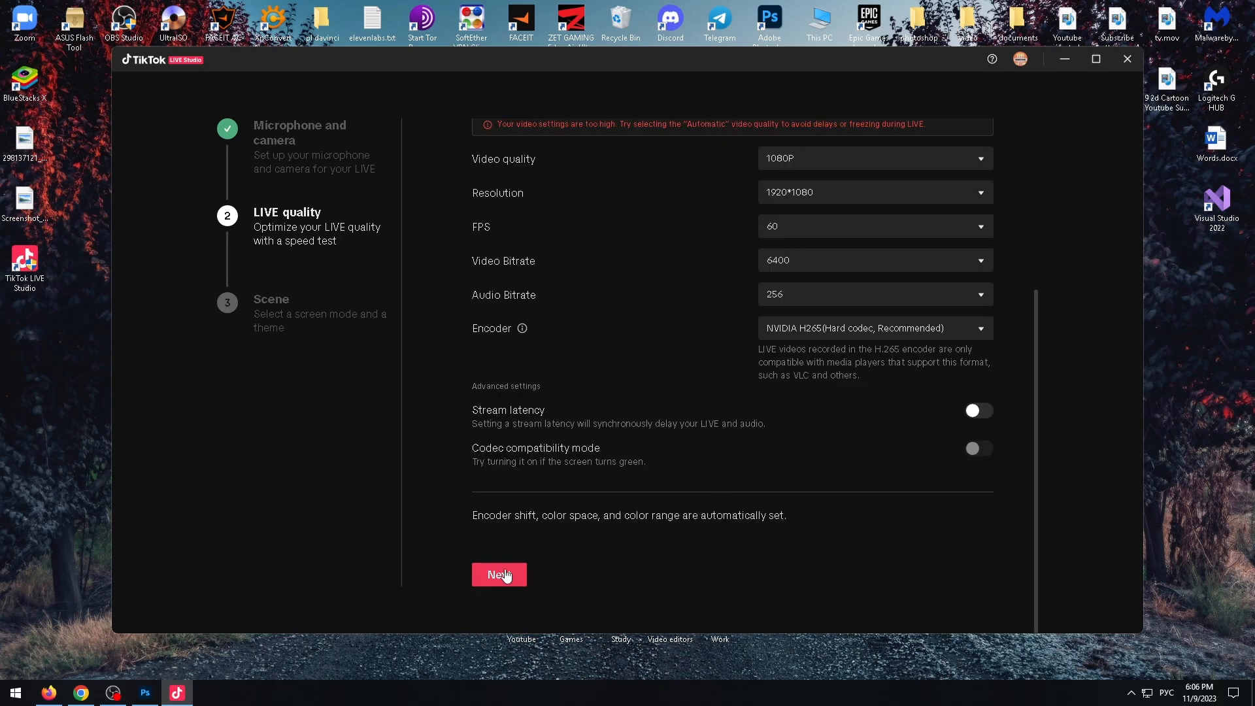
pyautogui.click(499, 575)
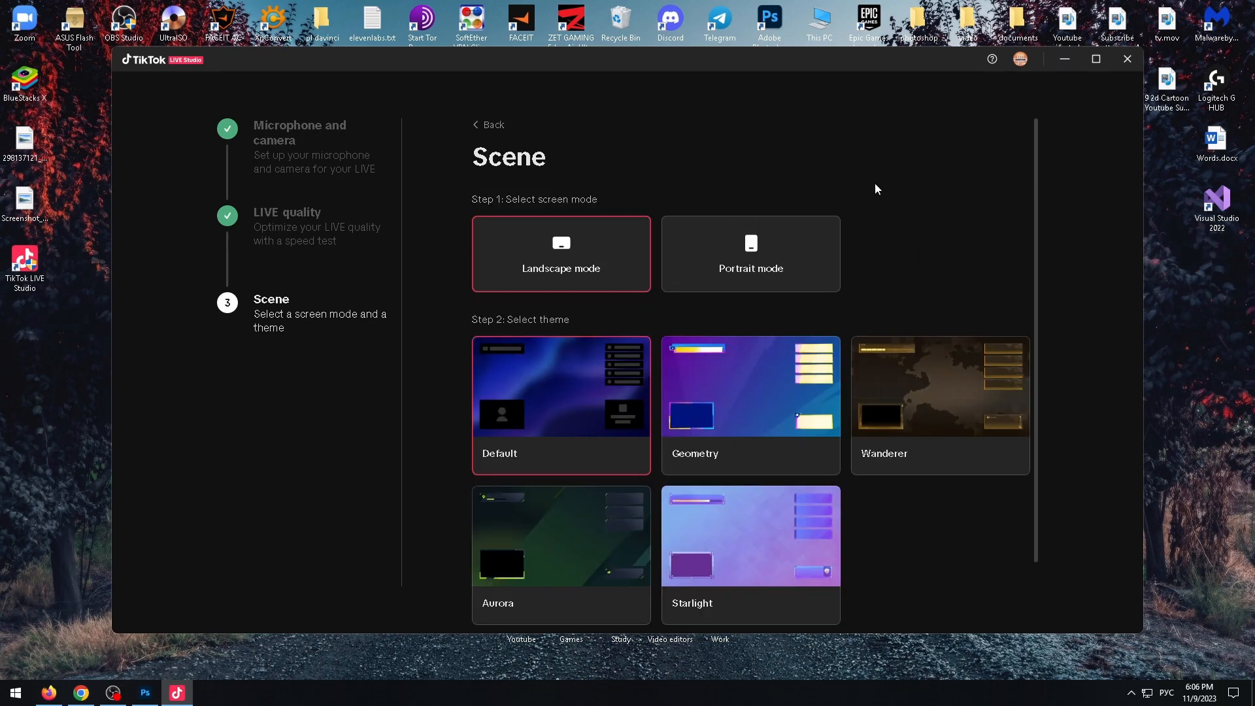
pyautogui.moveTo(513, 233)
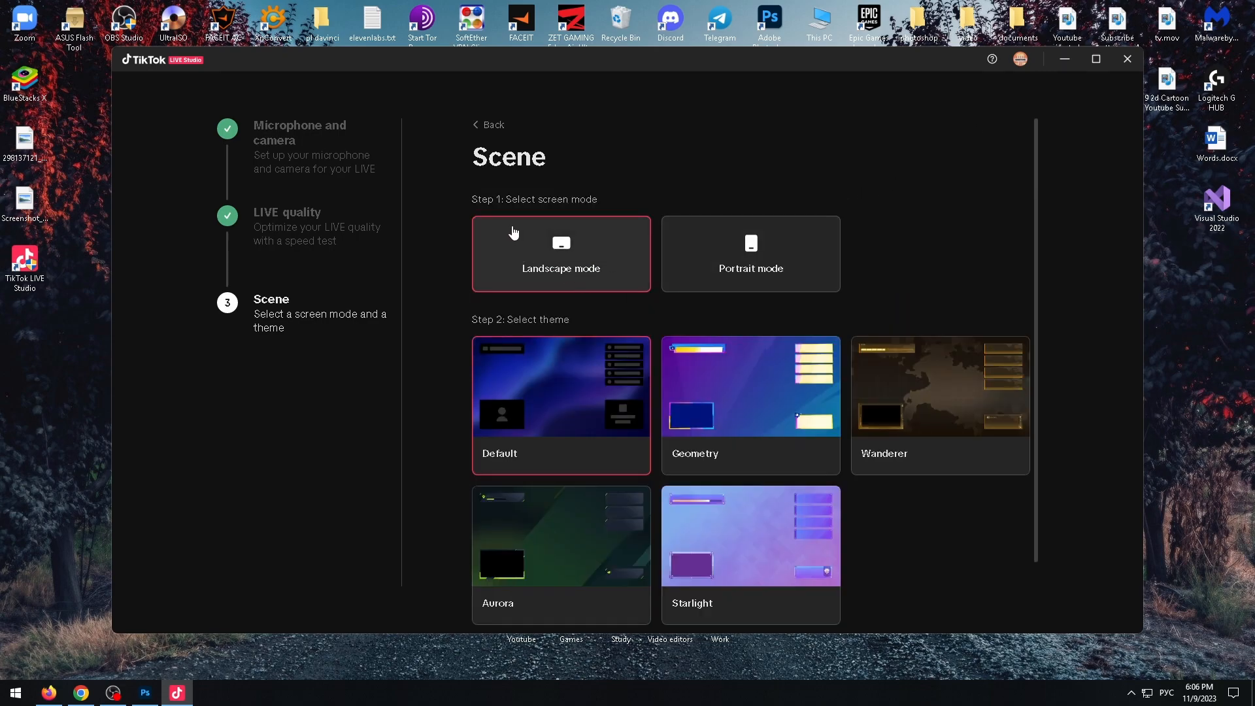
pyautogui.moveTo(617, 250)
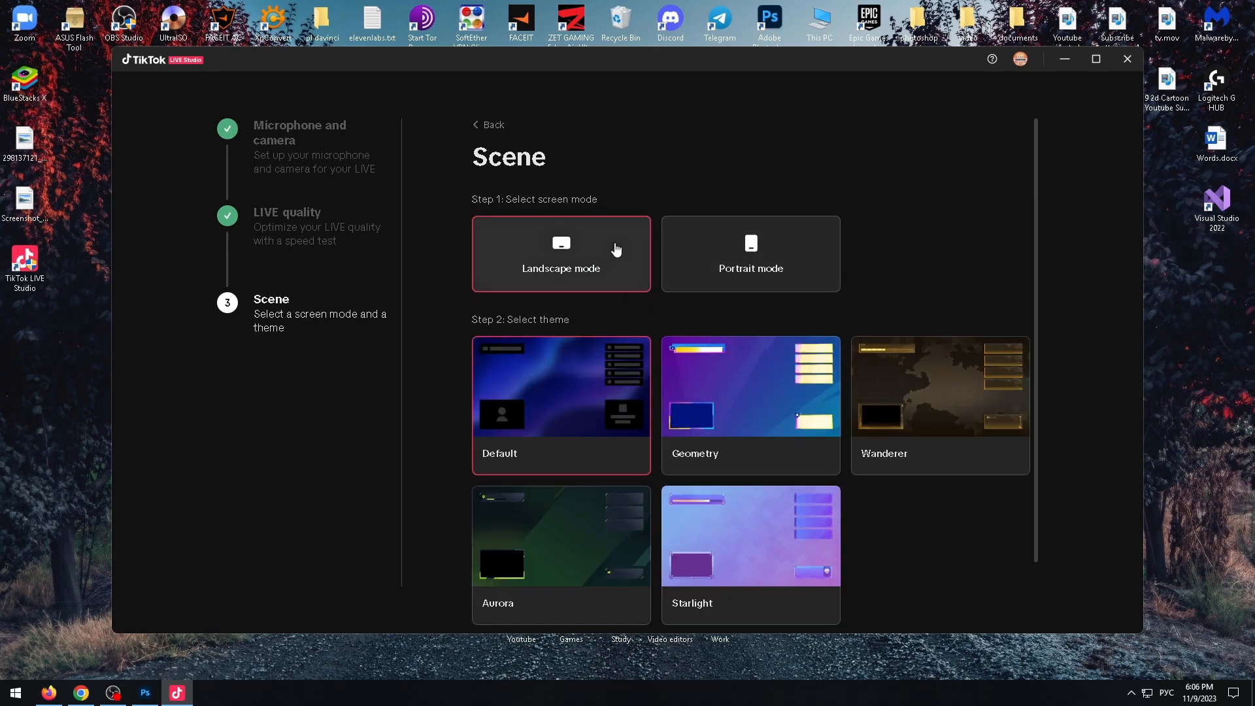
pyautogui.moveTo(564, 257)
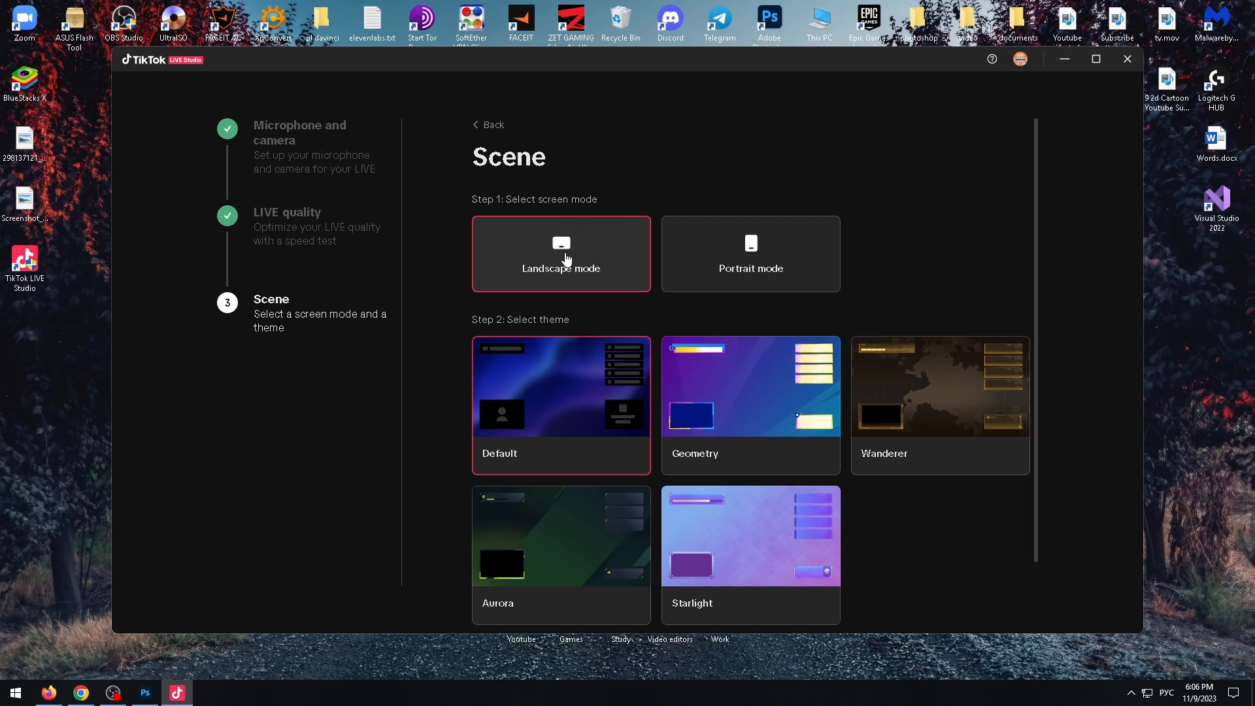
pyautogui.moveTo(525, 274)
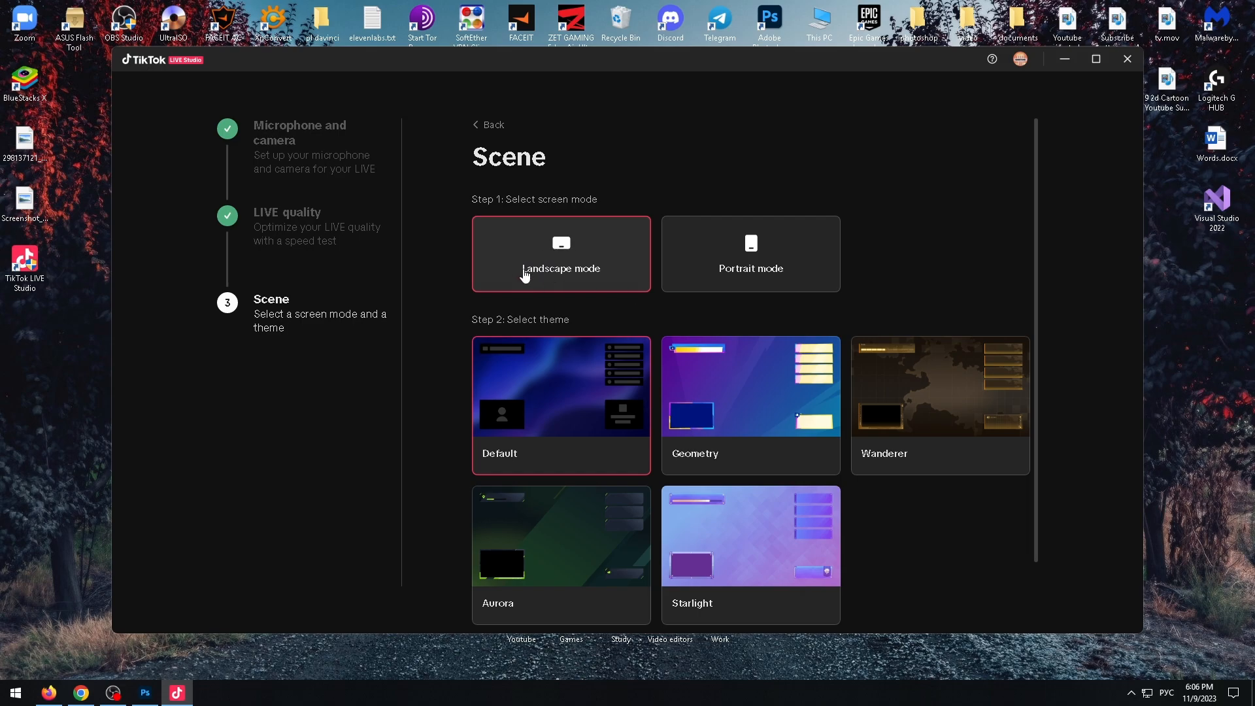
pyautogui.moveTo(774, 262)
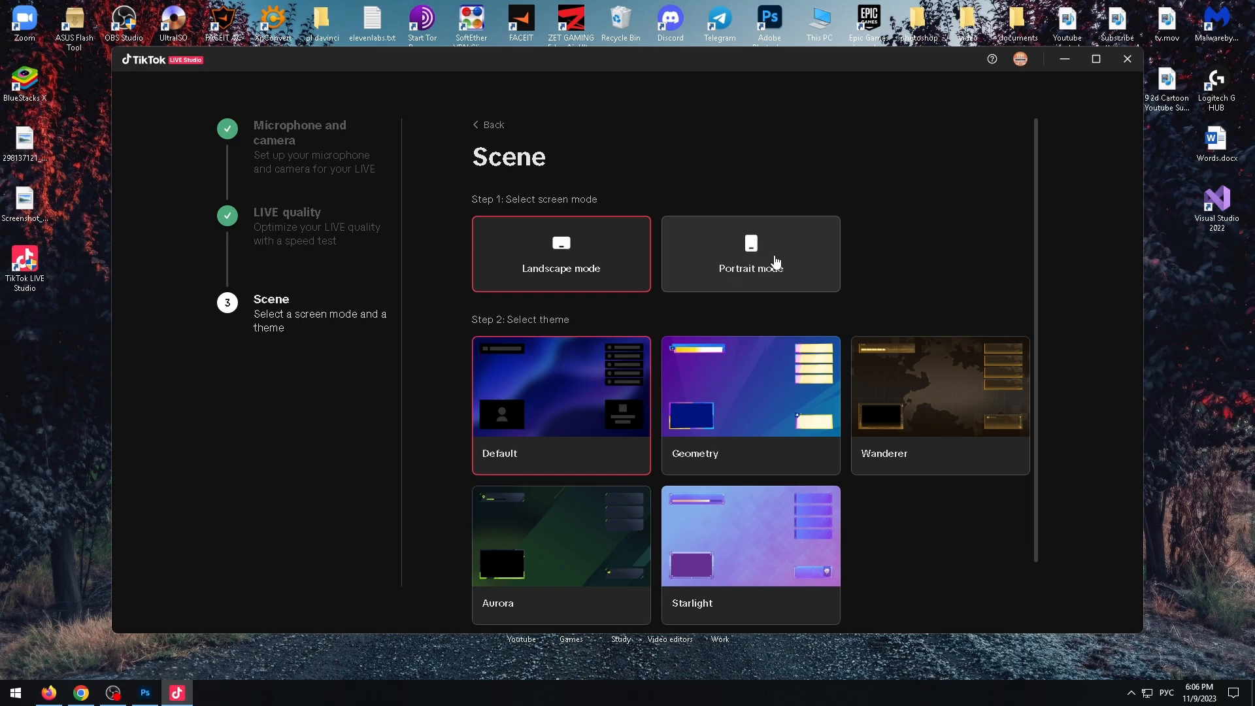
pyautogui.moveTo(496, 318)
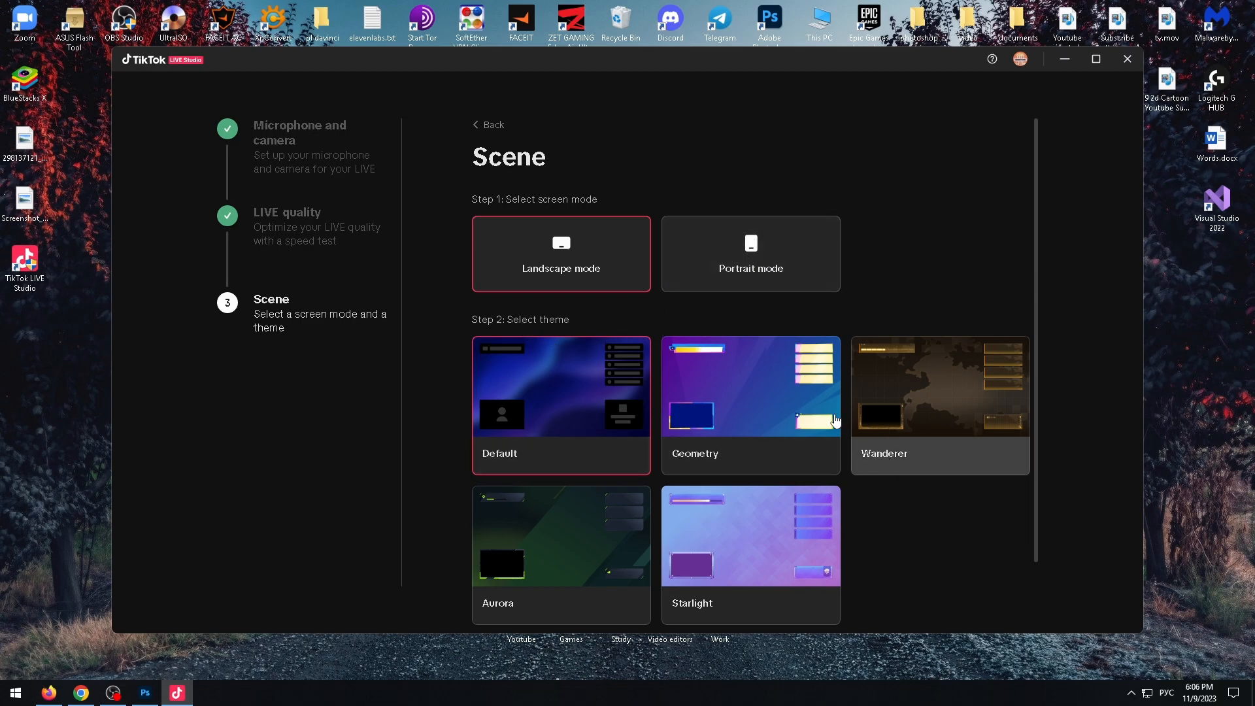
pyautogui.moveTo(560, 392)
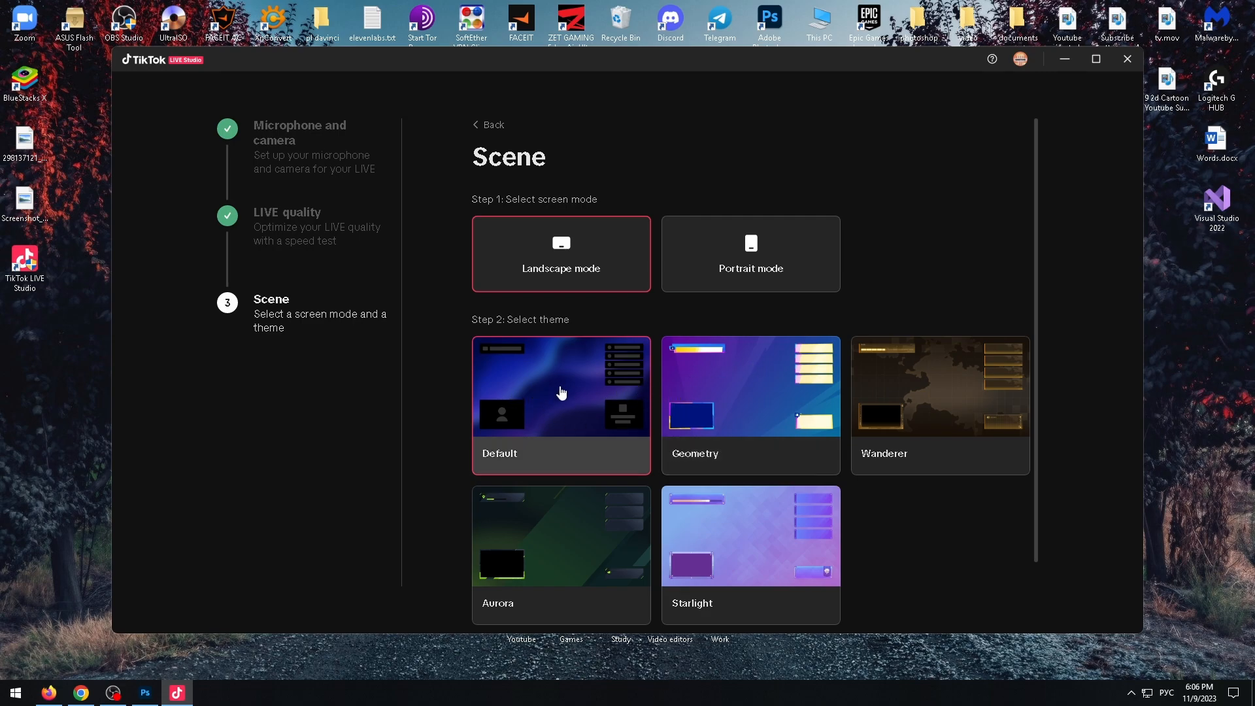
# Step: Finish the wizard with Landscape mode and the Default theme selected
pyautogui.scroll(-3)
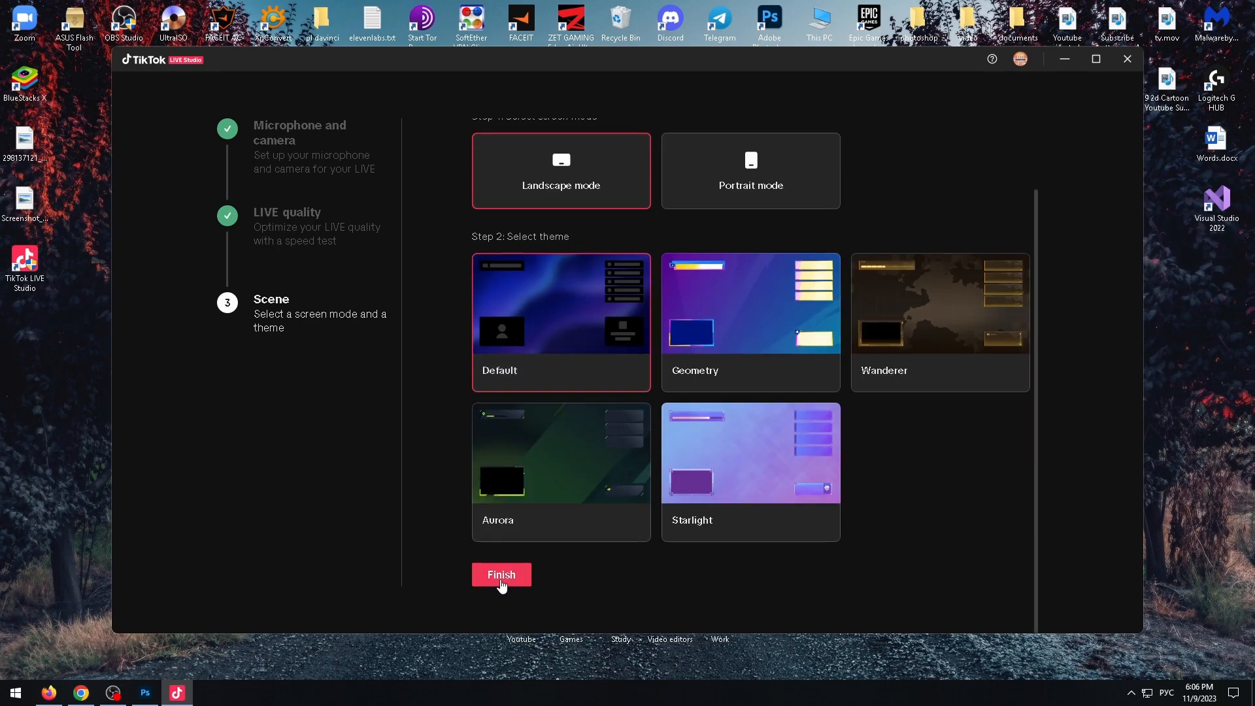
pyautogui.click(501, 574)
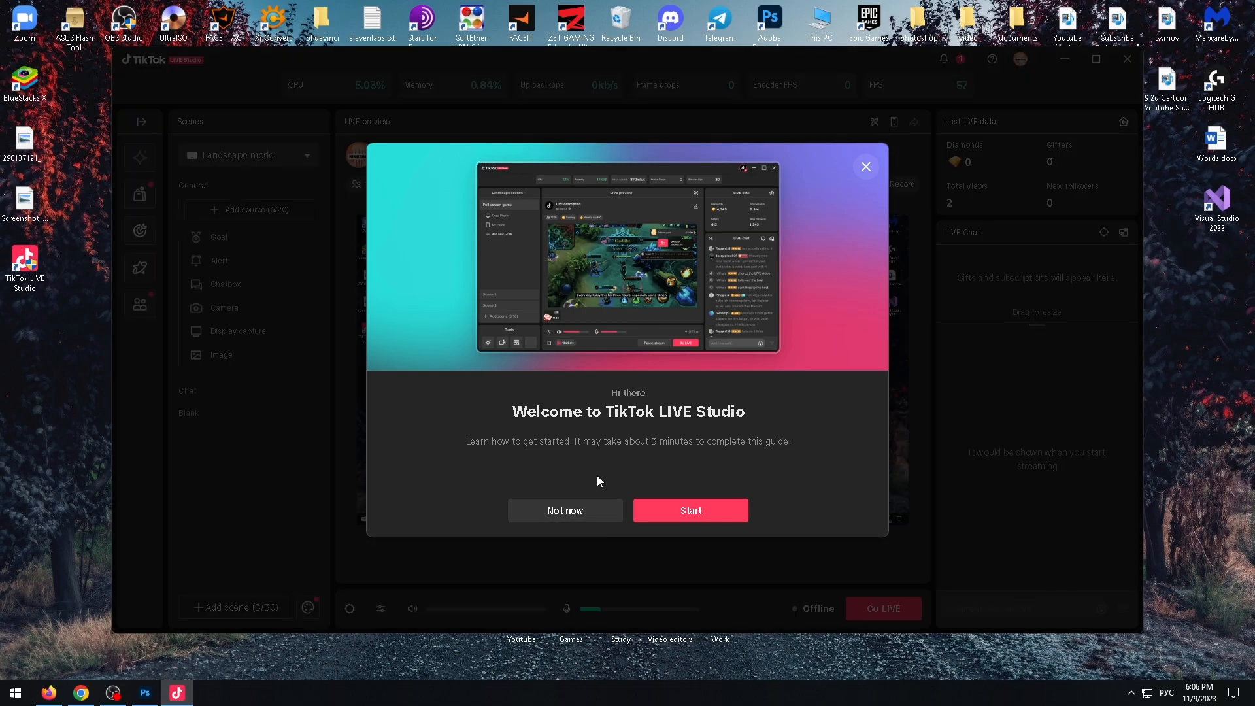
# Step: Dismiss the welcome guide with 'Not now', acknowledge the access-expiry notice, and show the notification center
pyautogui.click(690, 510)
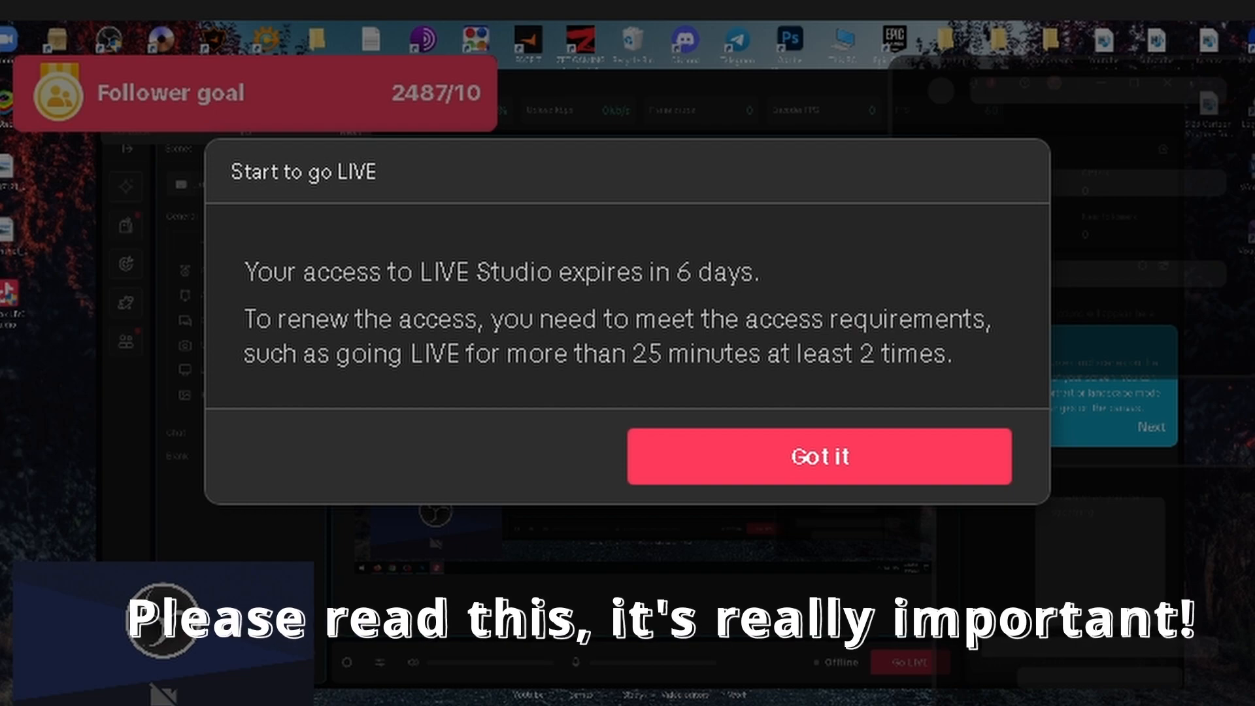
pyautogui.click(820, 457)
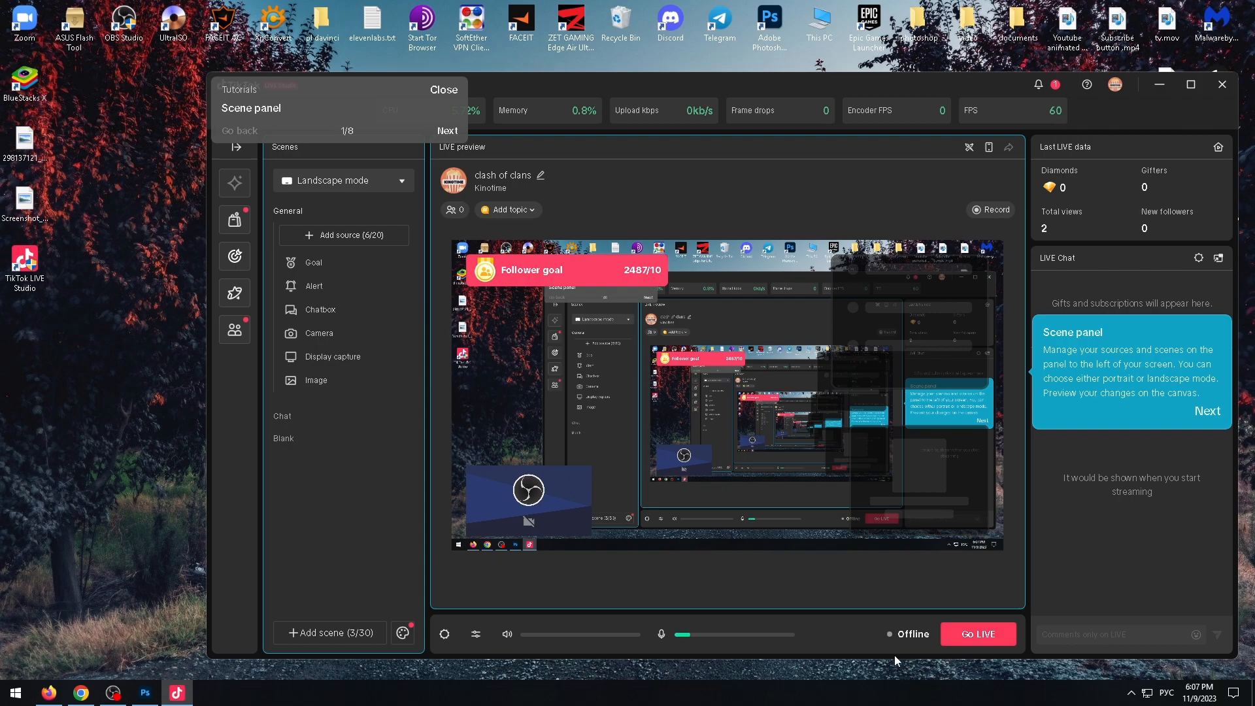
pyautogui.moveTo(964, 634)
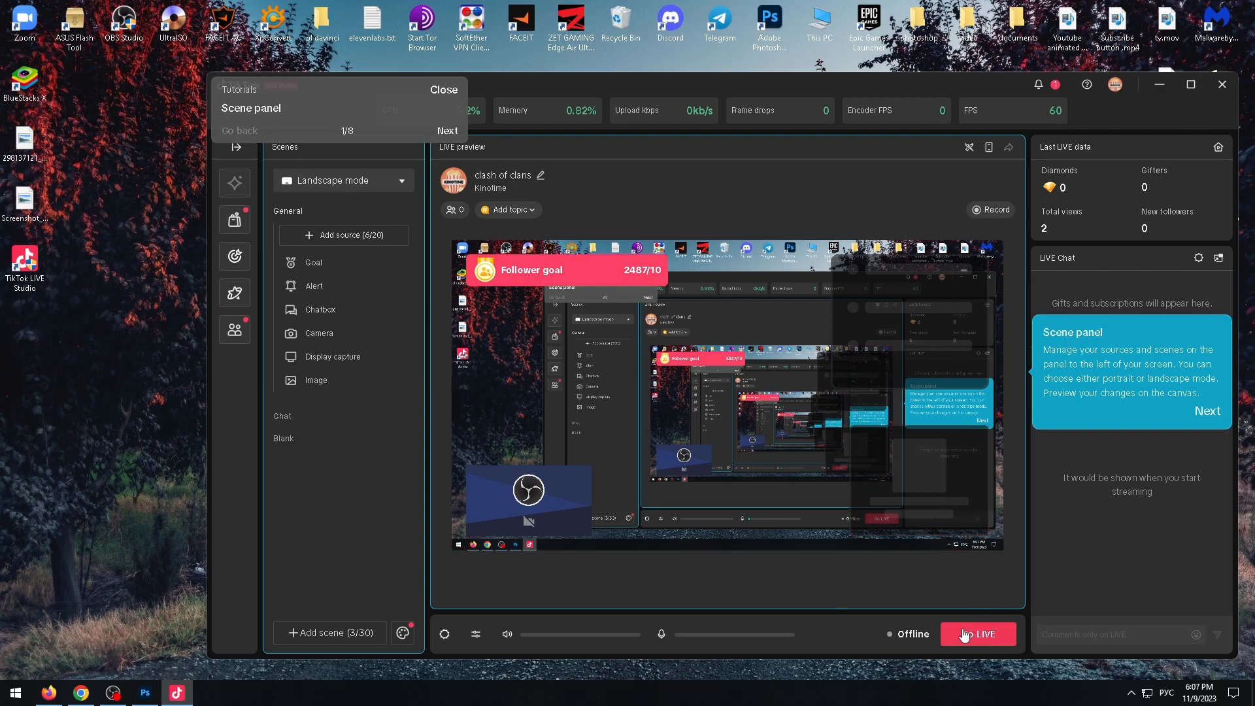
pyautogui.click(443, 89)
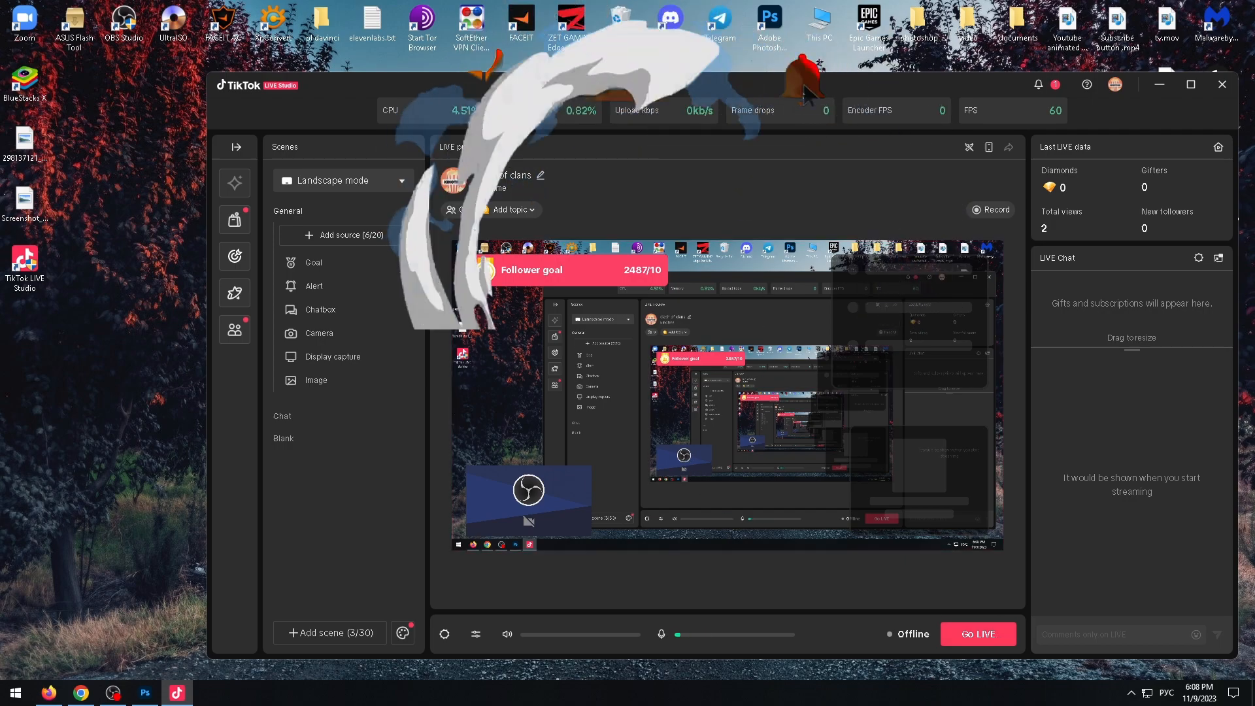
pyautogui.click(1039, 84)
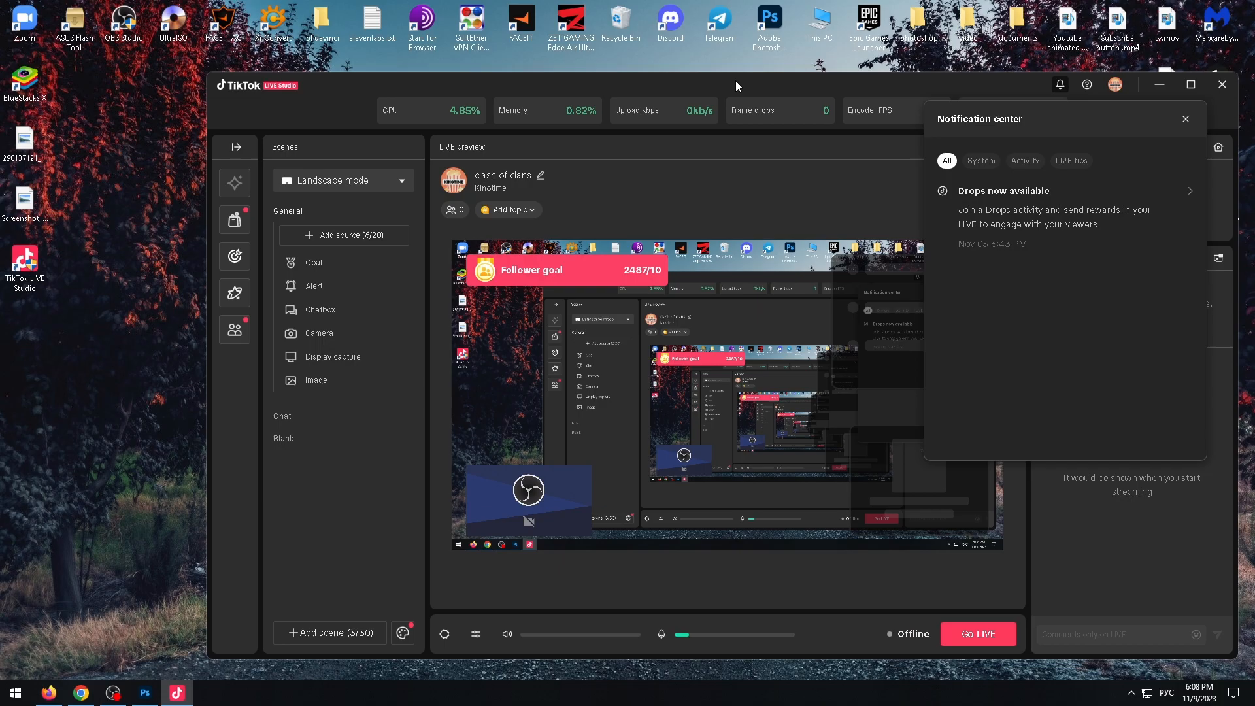